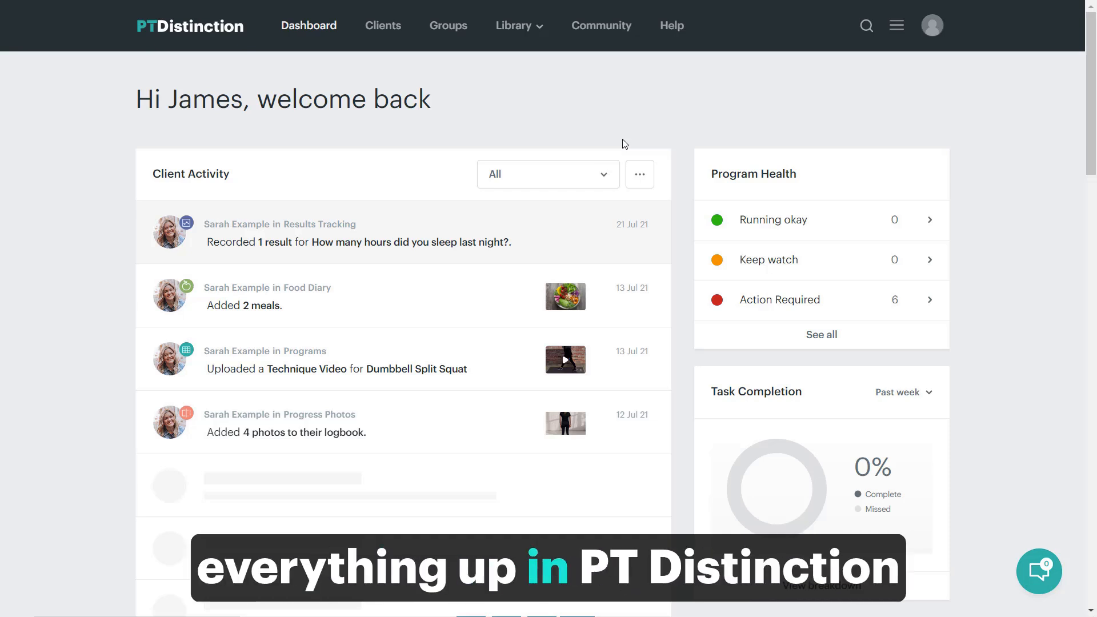
mouse_move(555, 9)
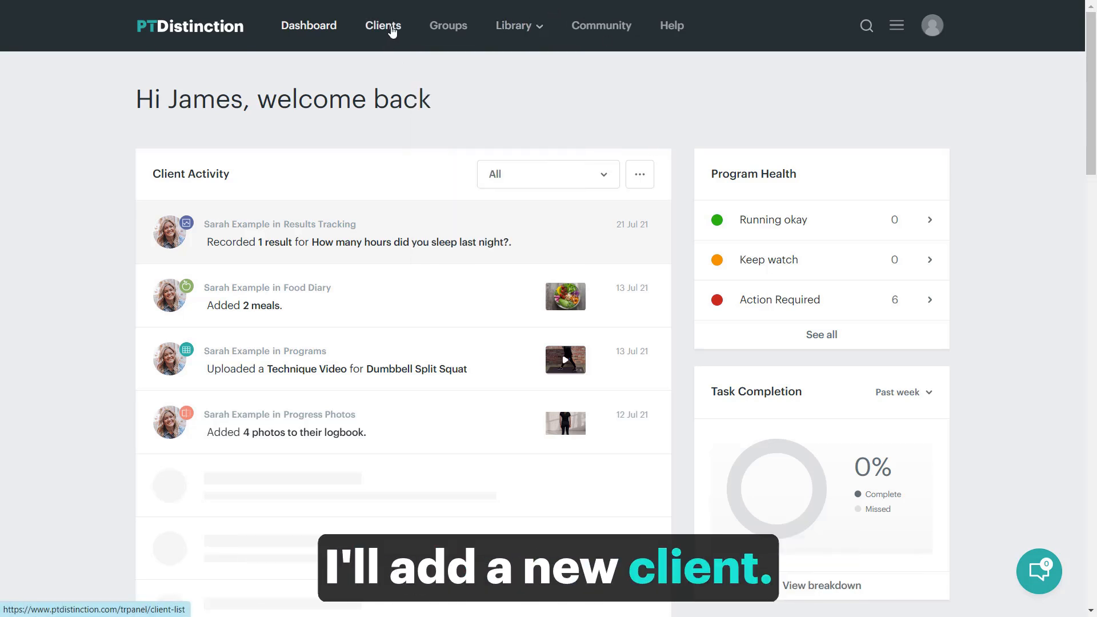
Go to the My Clients page from the top navigation.
click(384, 25)
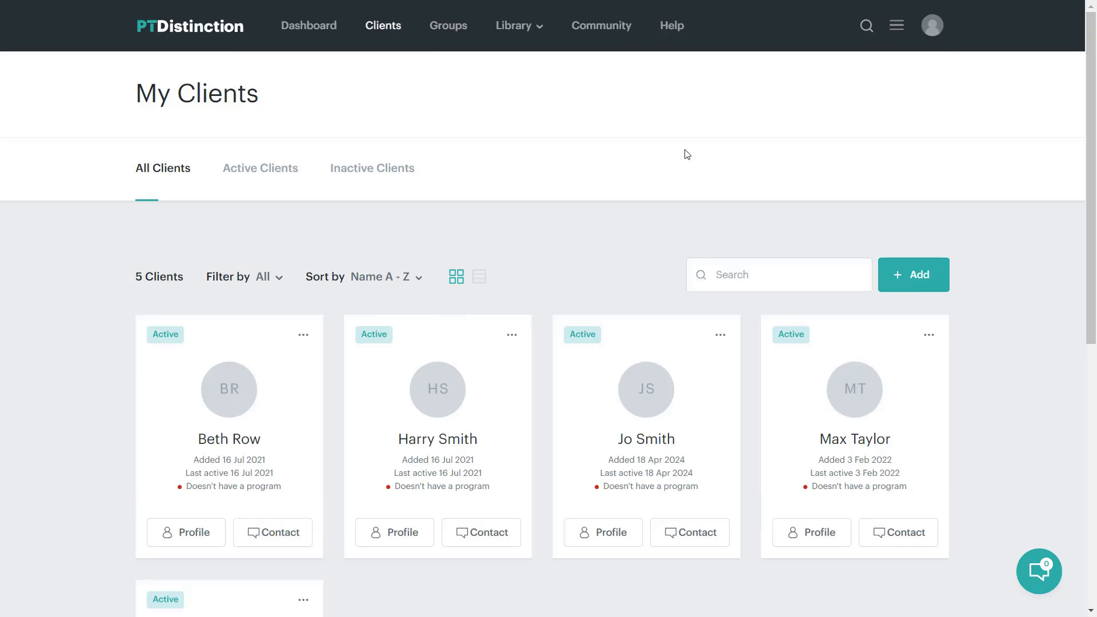
click(914, 274)
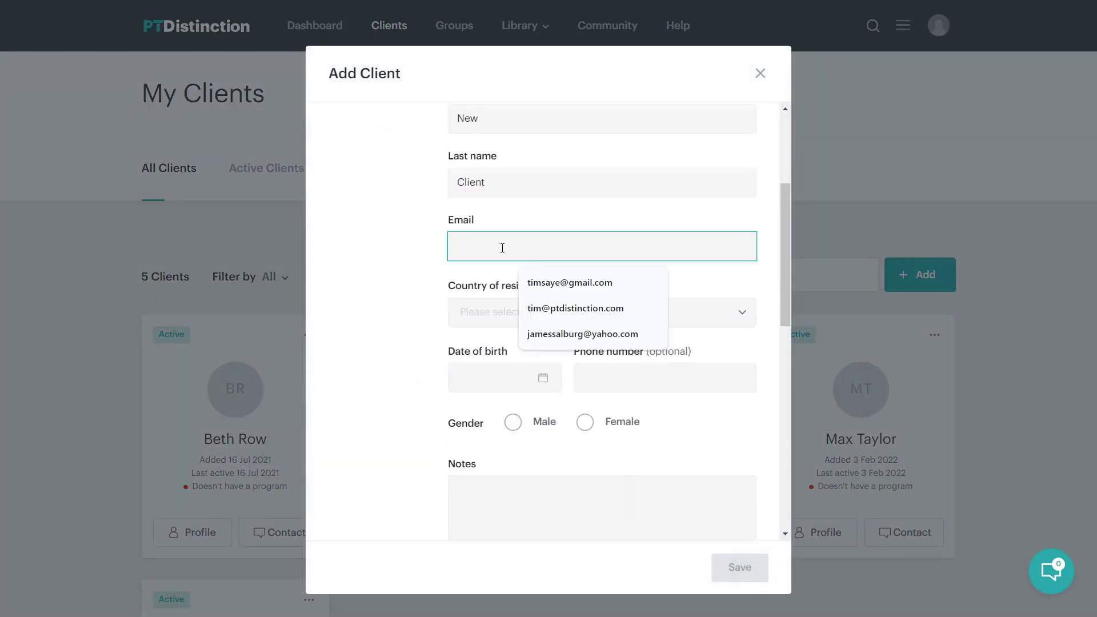
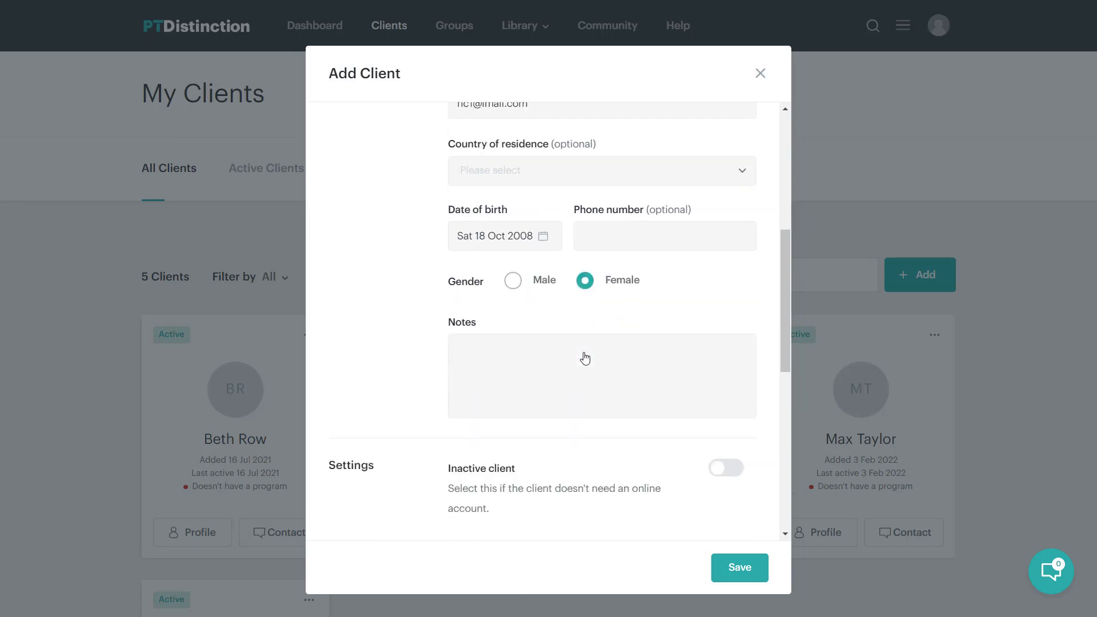
scroll(down, 3)
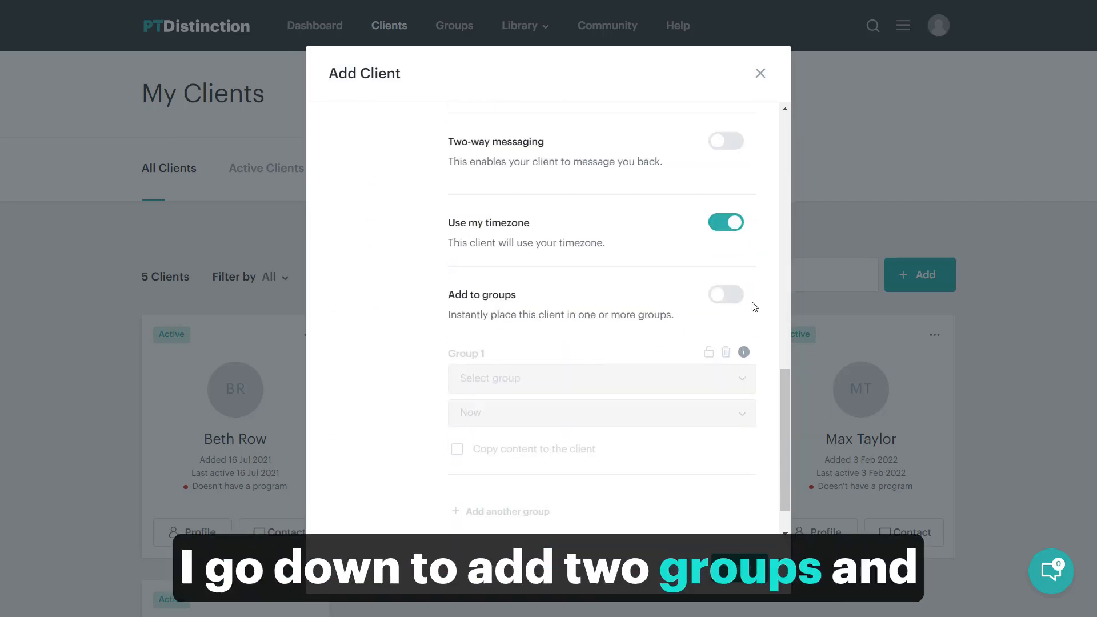
Enable group assignment and put the client in the PTD Ninja - Onboarding group.
click(727, 295)
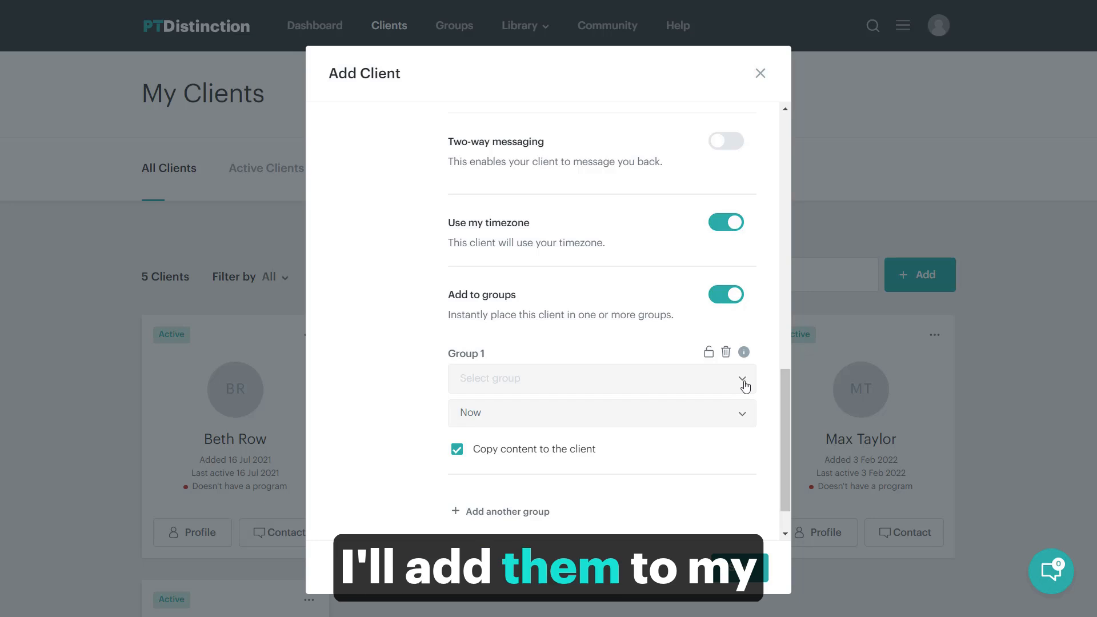
click(741, 379)
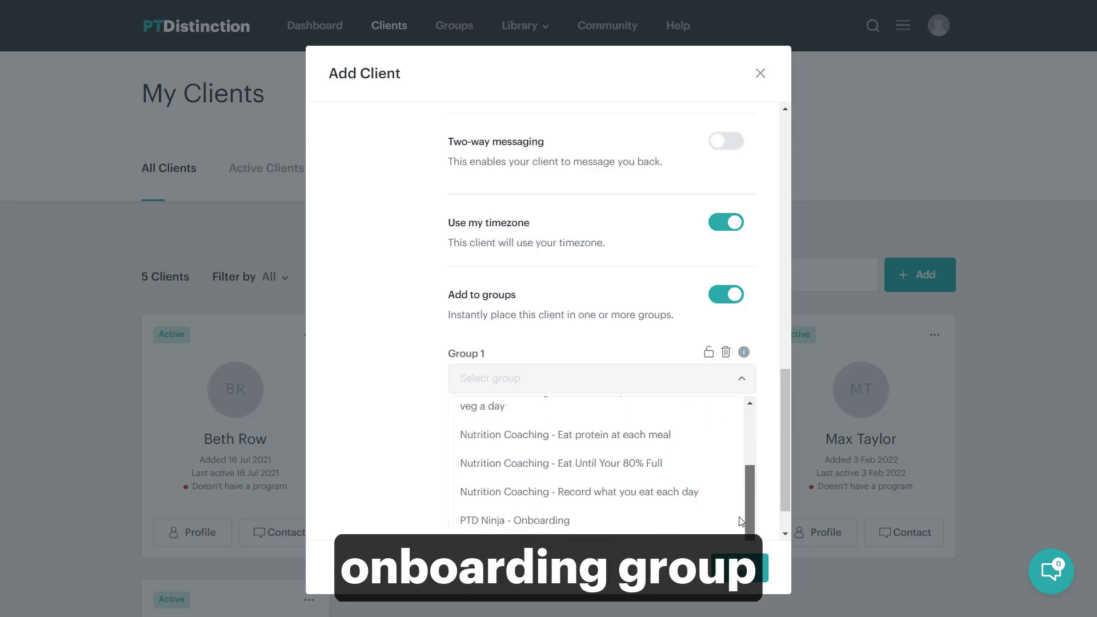
click(514, 519)
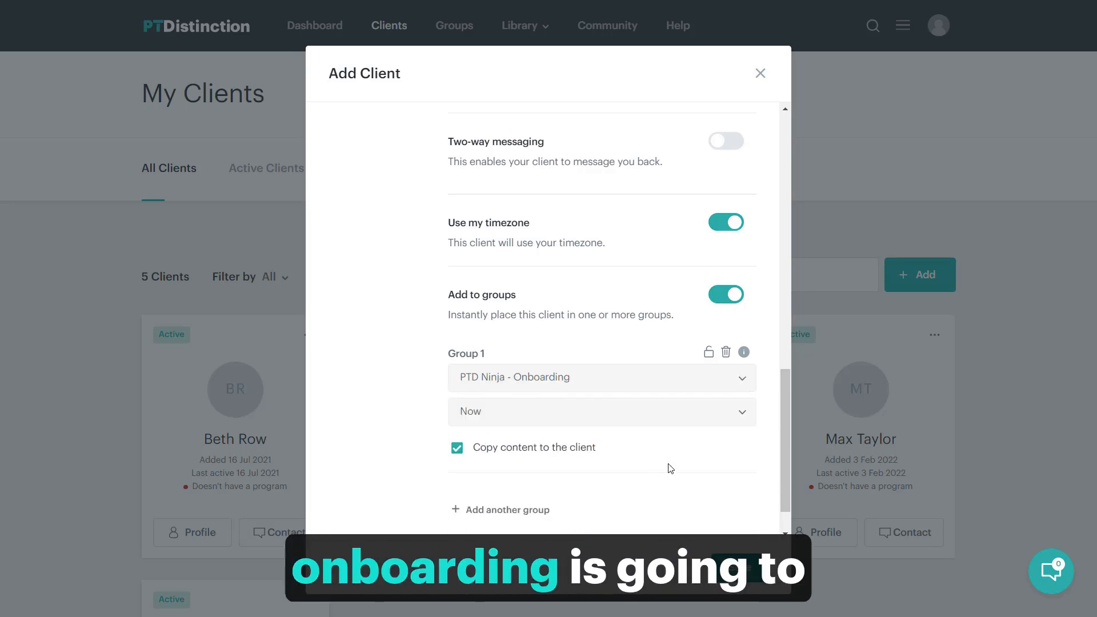
scroll(down, 3)
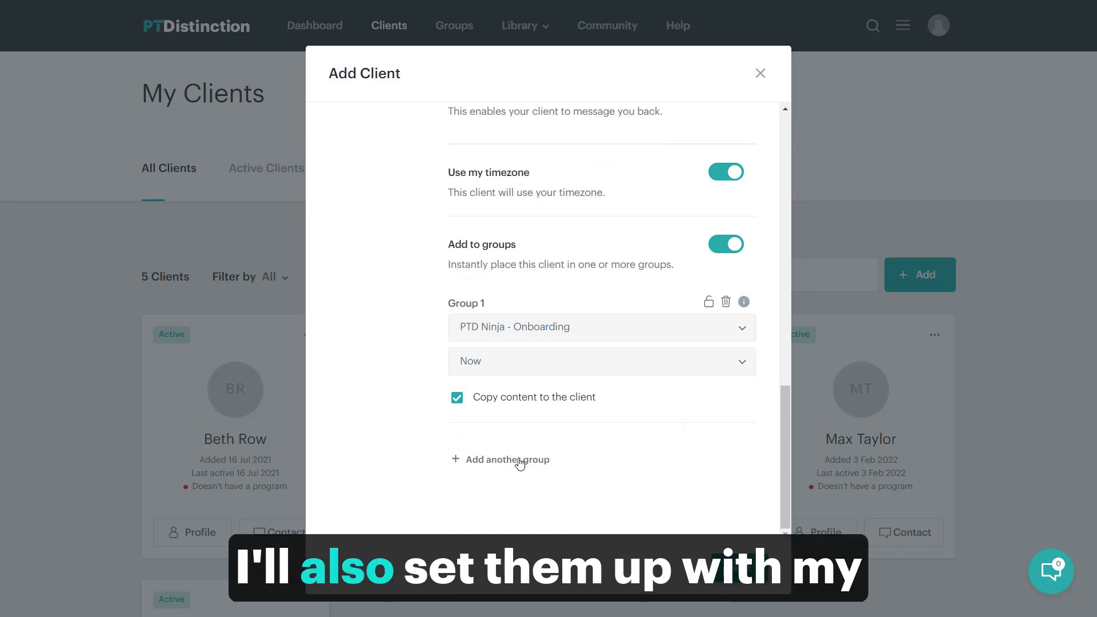
Add Tracking Group as a second group, set to start on a chosen weekday.
click(507, 459)
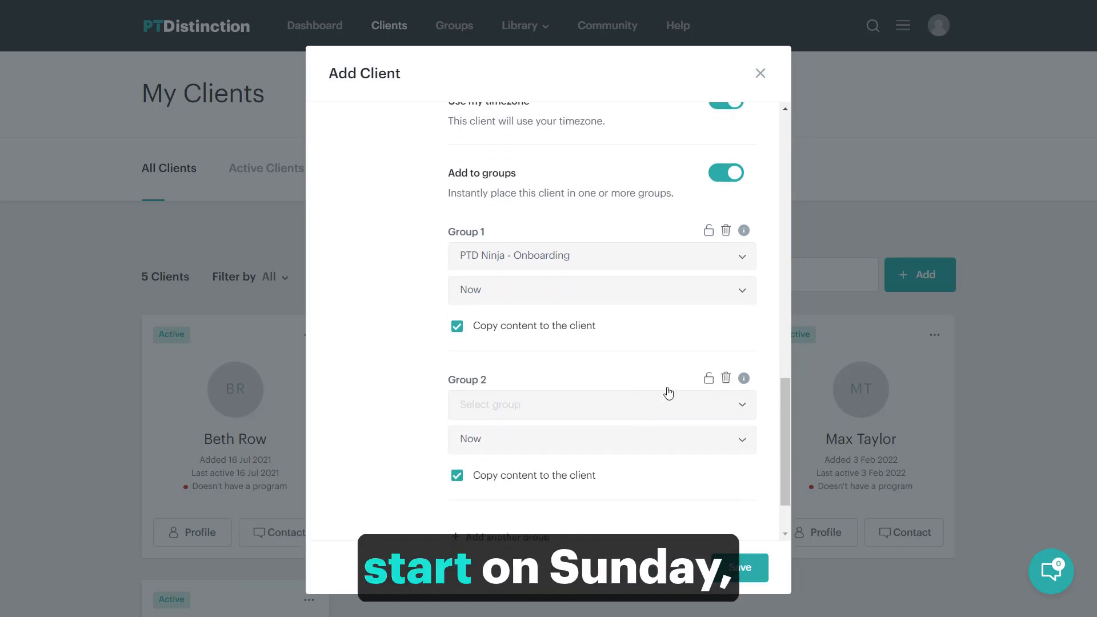
click(601, 404)
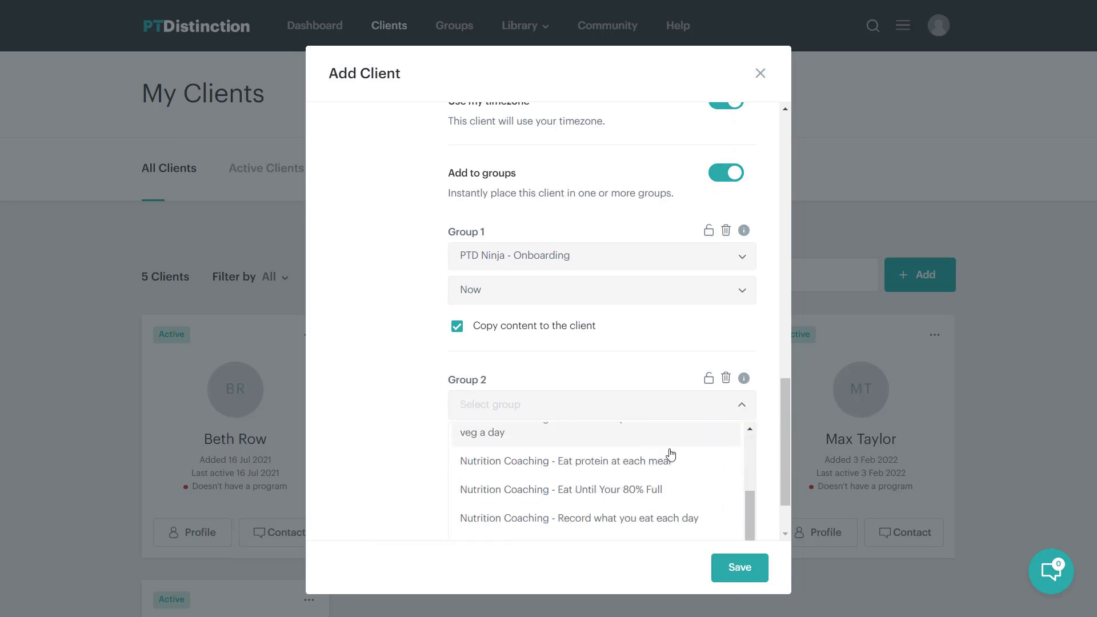
scroll(down, 3)
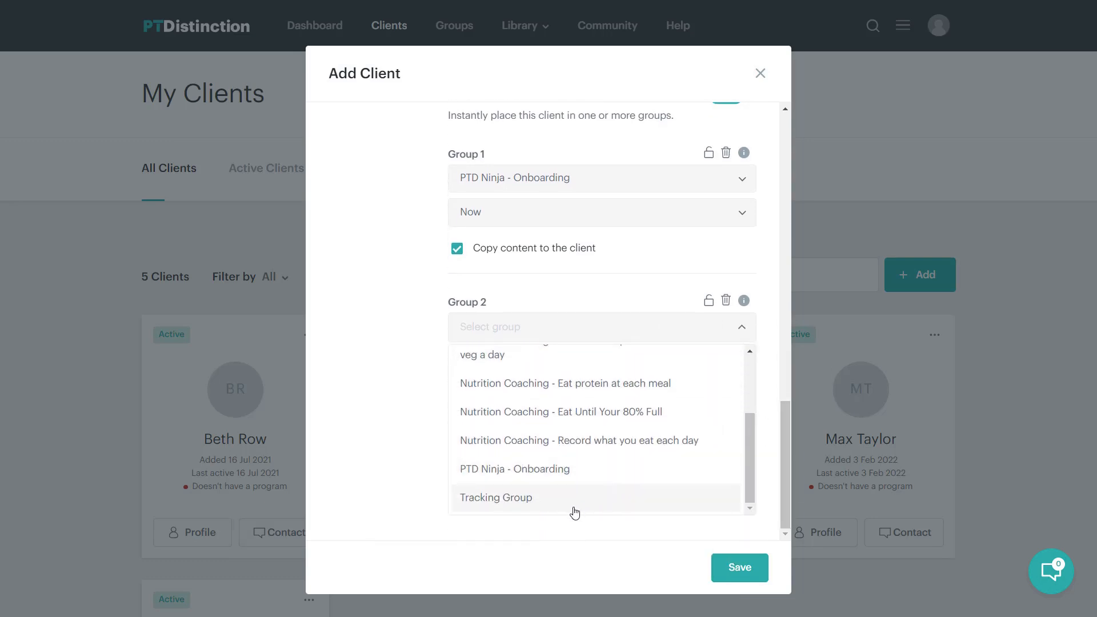
click(496, 498)
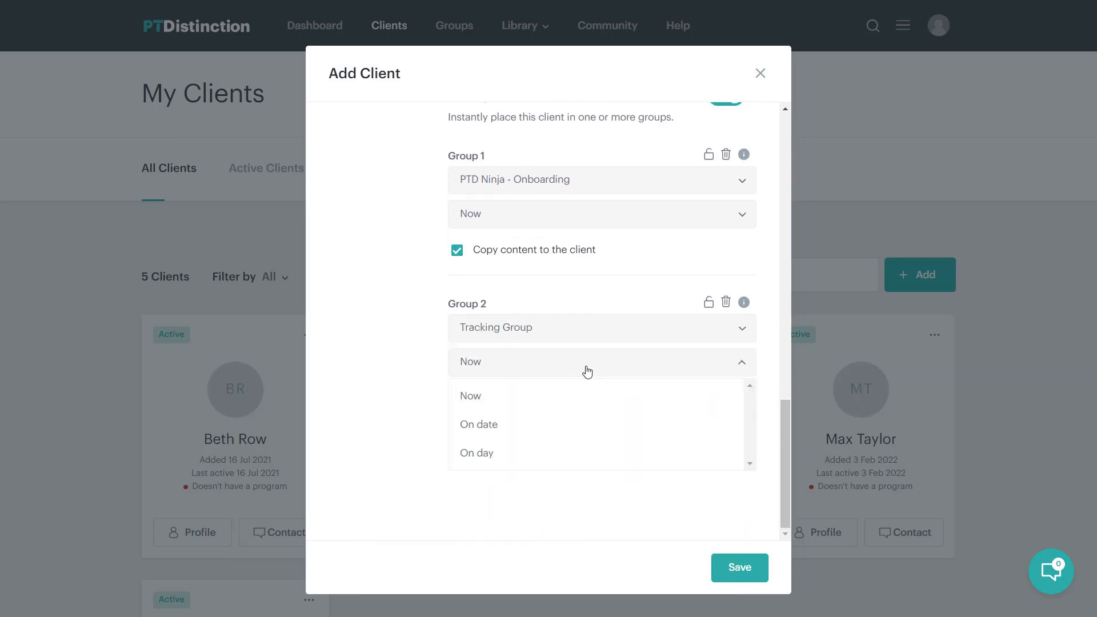
click(476, 452)
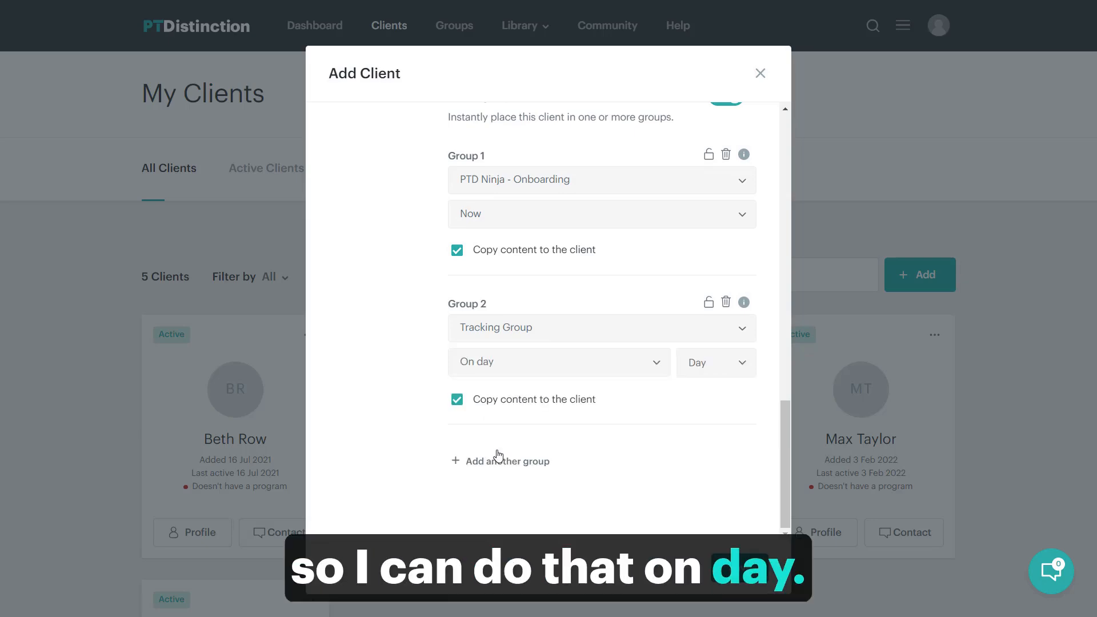
click(715, 363)
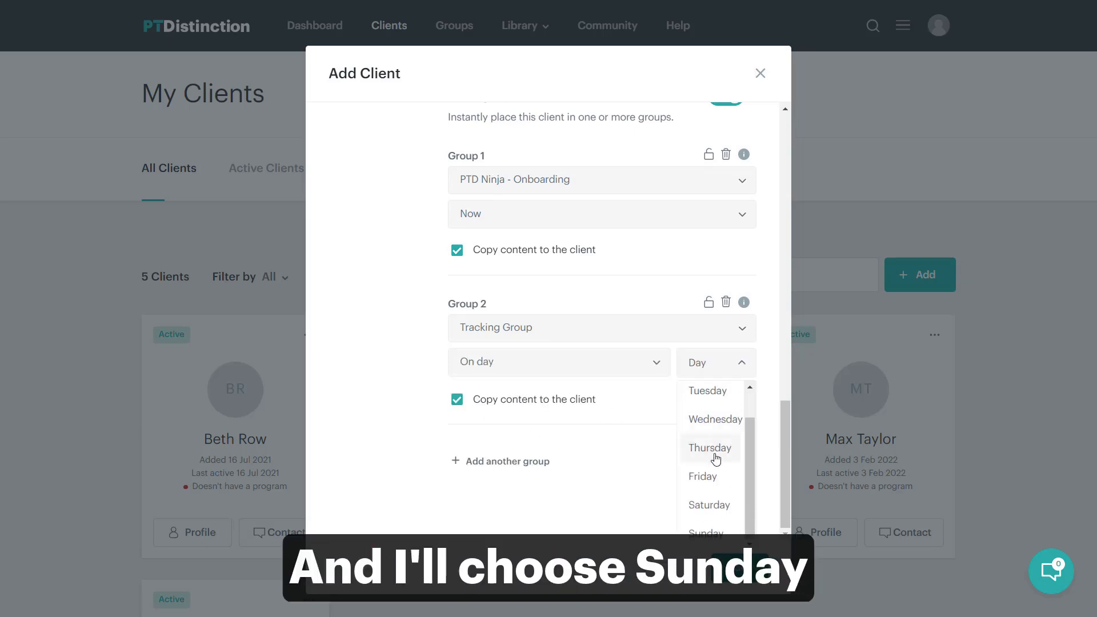
click(706, 531)
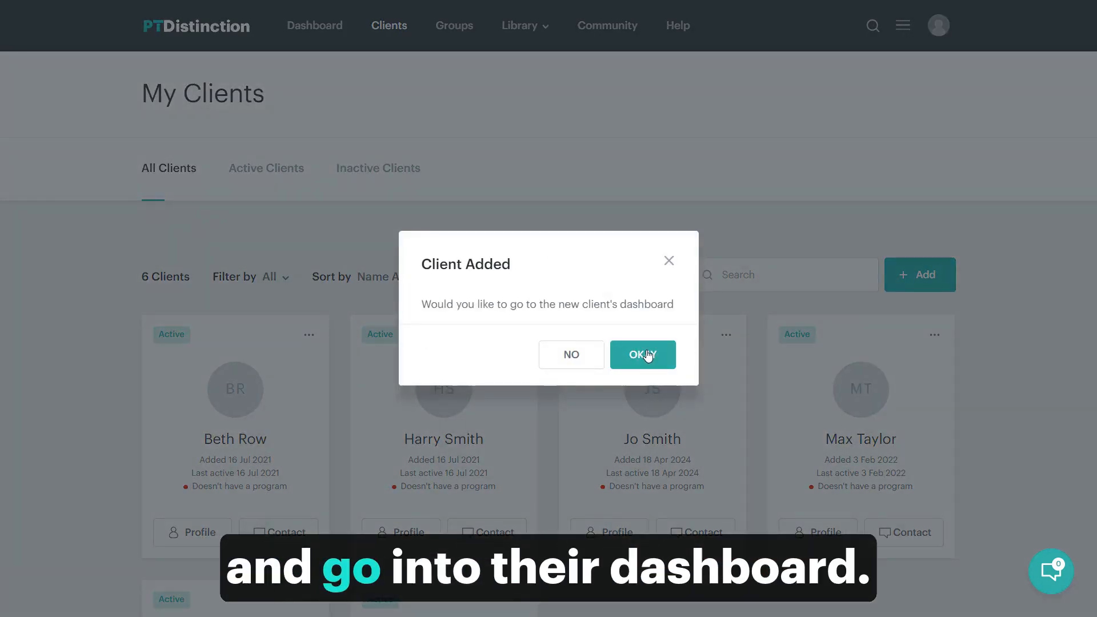
Go to the new client's dashboard and view their schedule and assigned items.
click(642, 354)
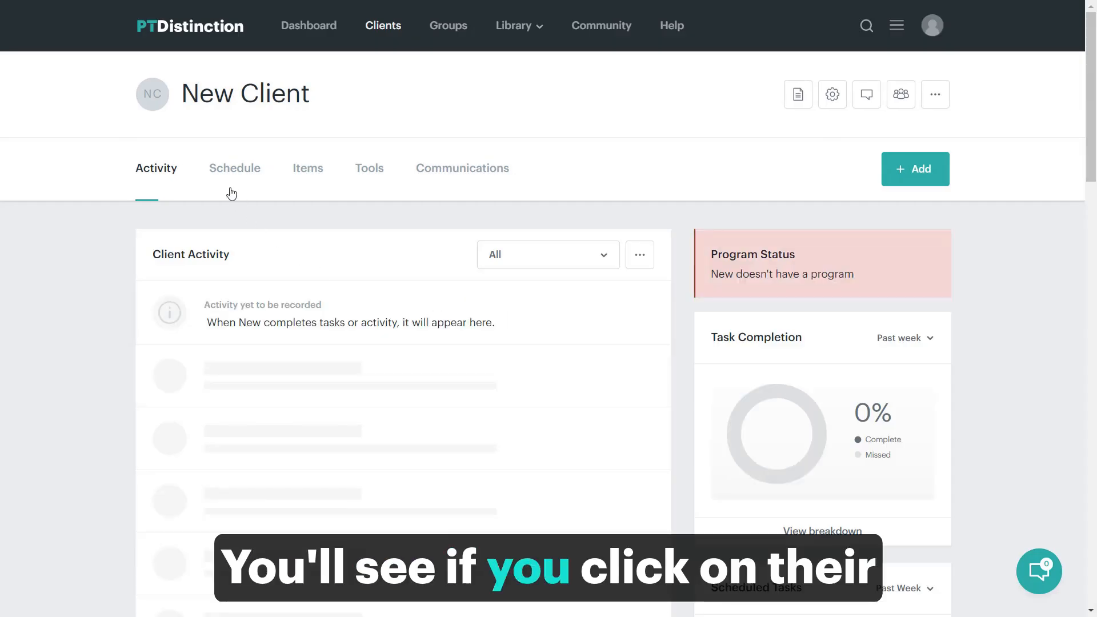
click(234, 168)
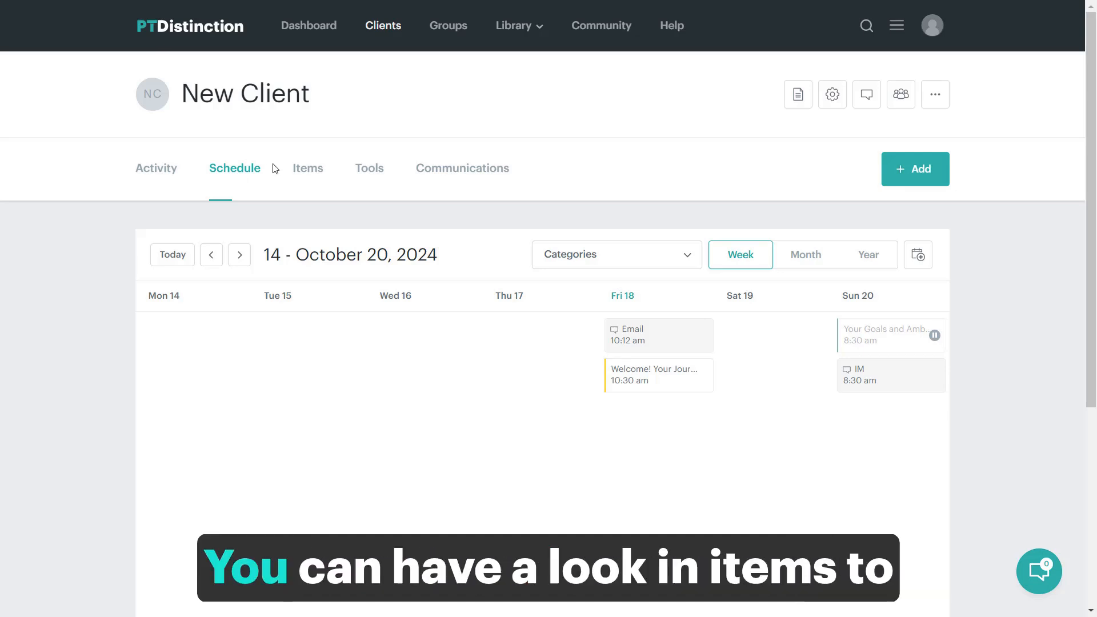
click(307, 168)
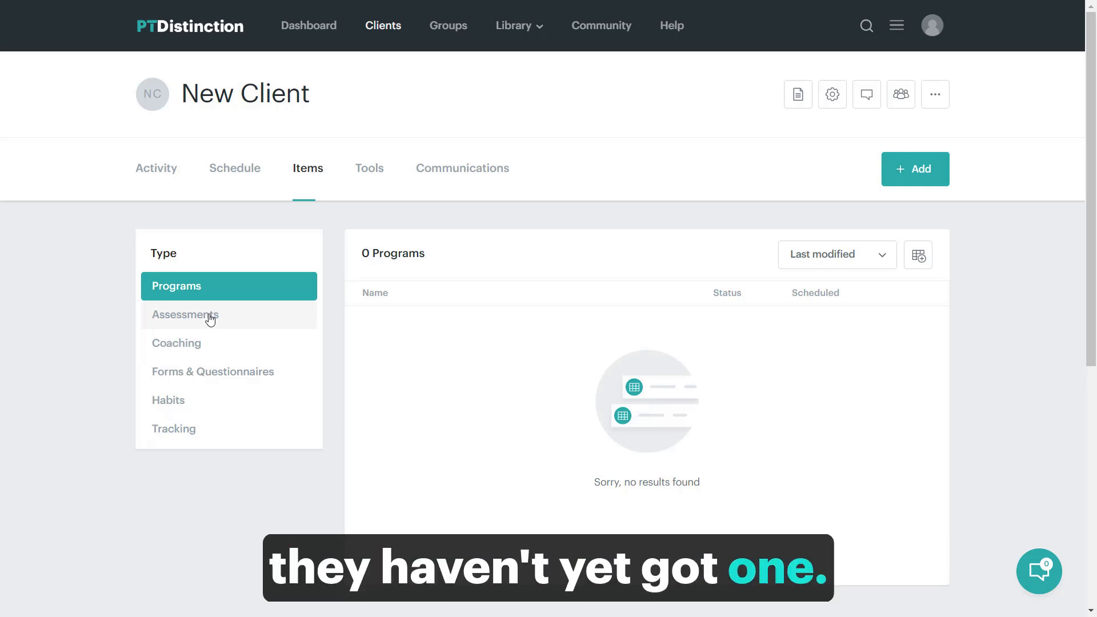
Filter the items by Assessments, Coaching, then Forms & Questionnaires to show the four onboarding forms.
click(194, 314)
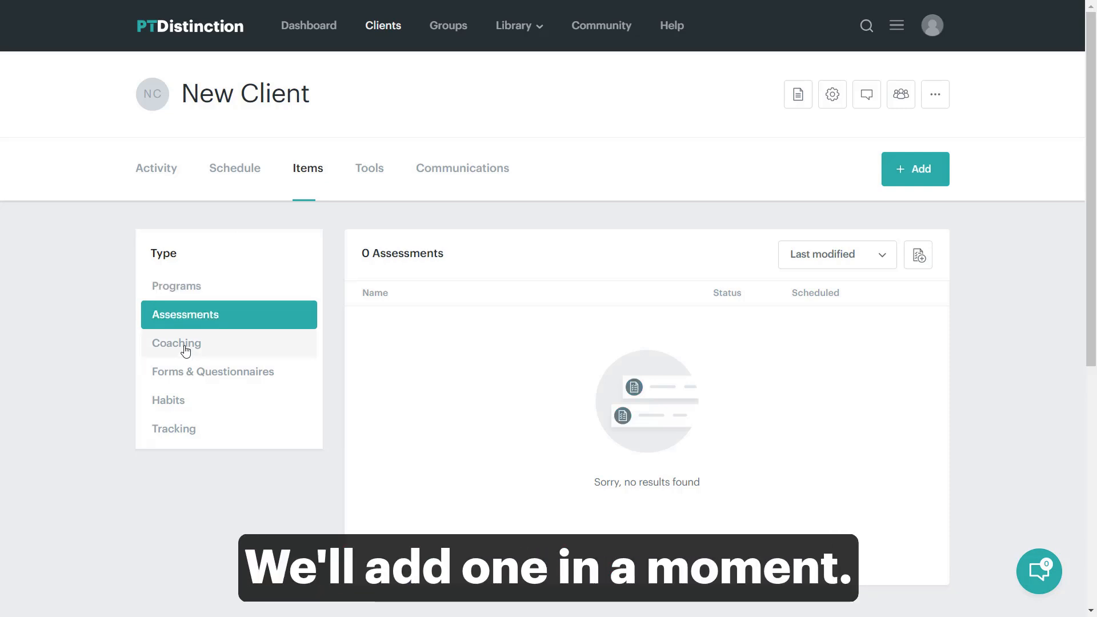
click(176, 343)
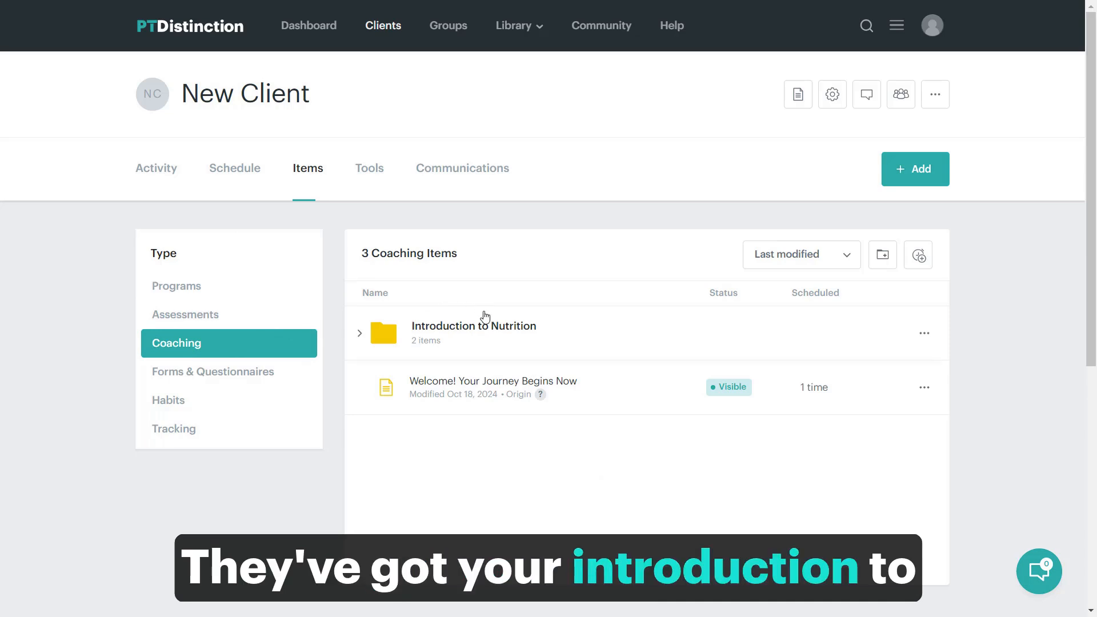
mouse_move(480, 322)
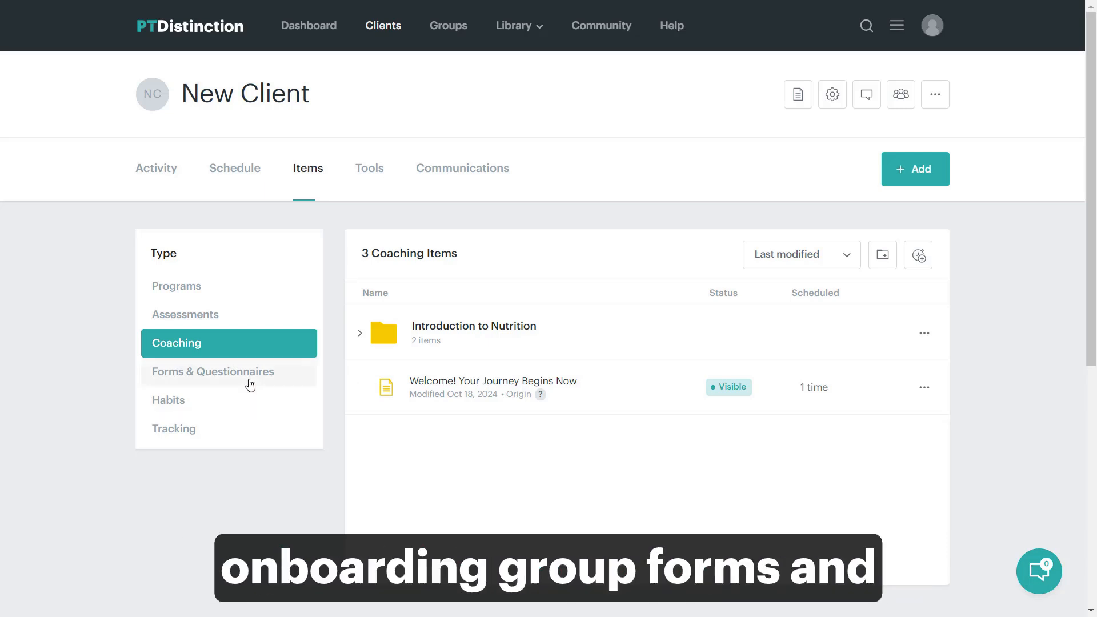
click(213, 371)
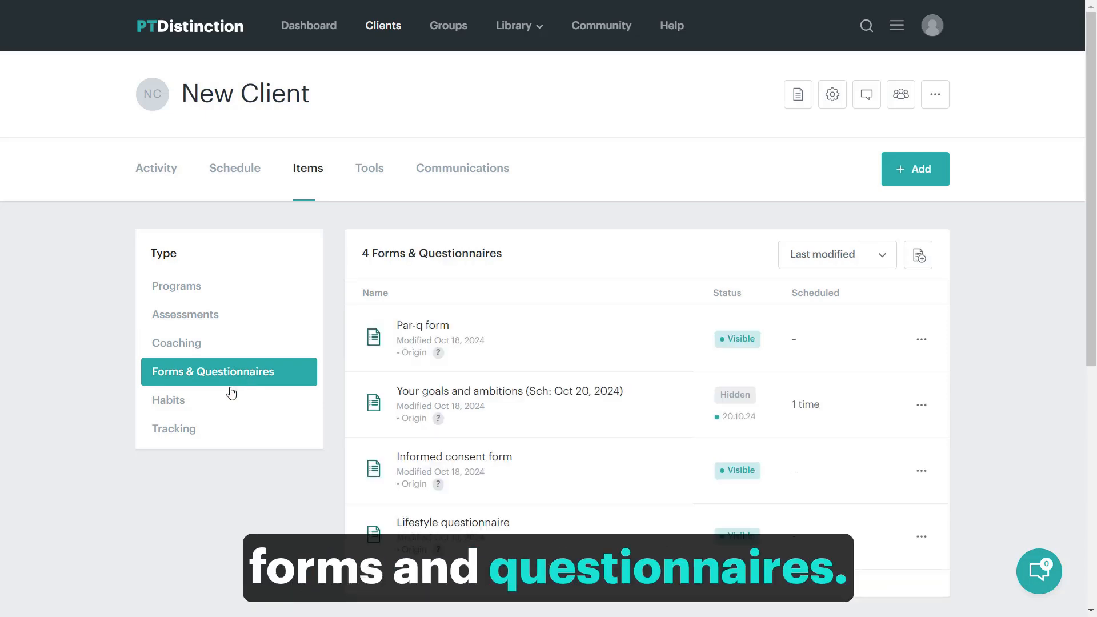
mouse_move(187, 435)
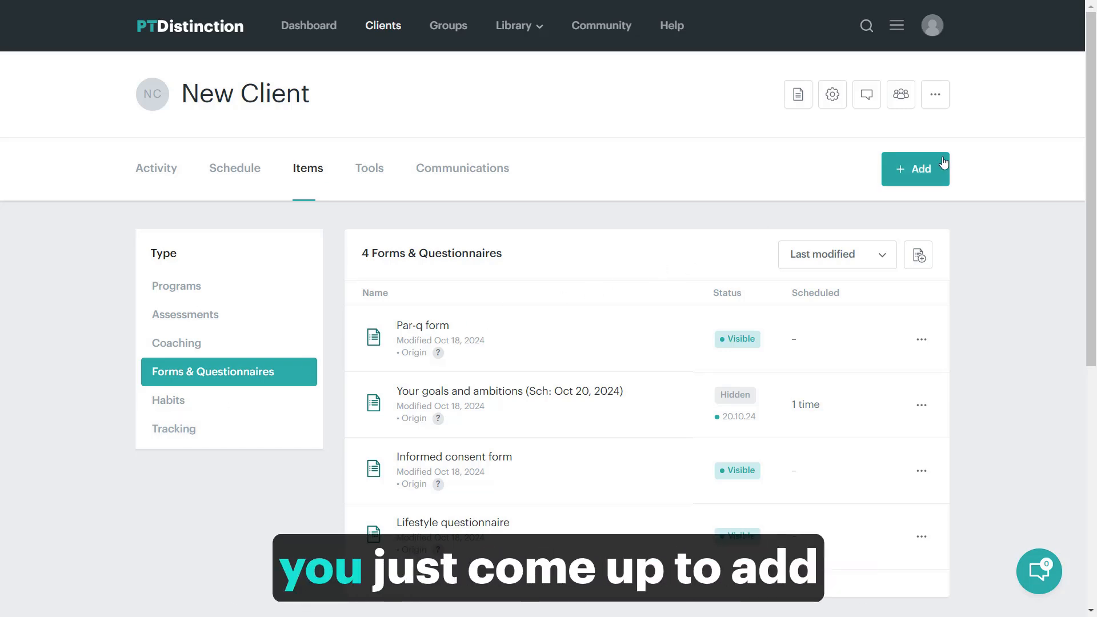
Add the PTD: Initial Assessment to the client from the library and save it.
click(915, 169)
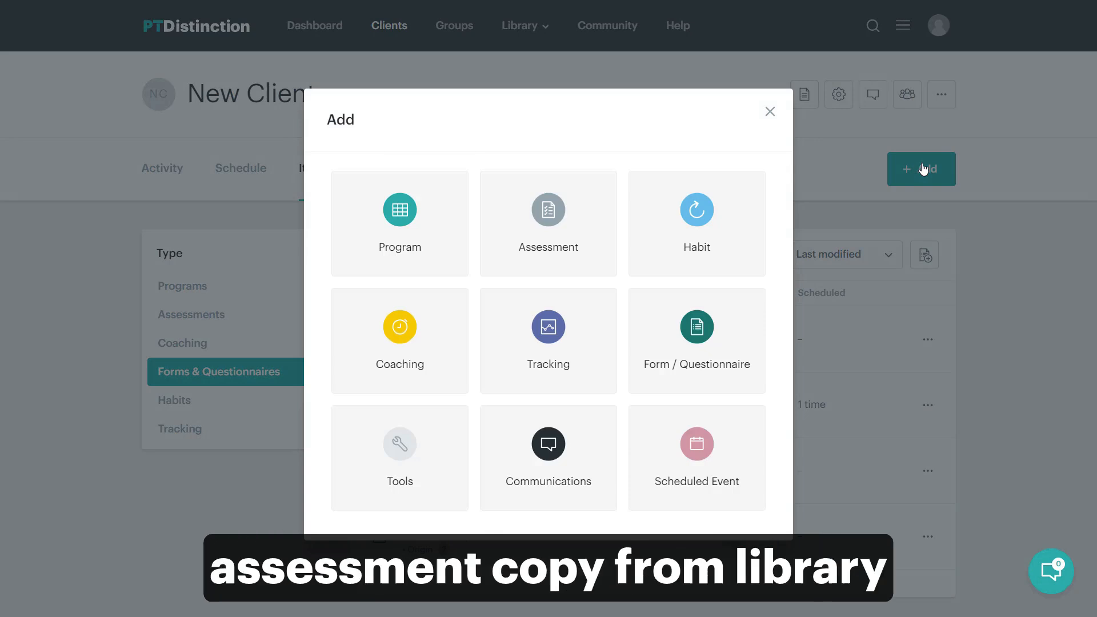
click(548, 223)
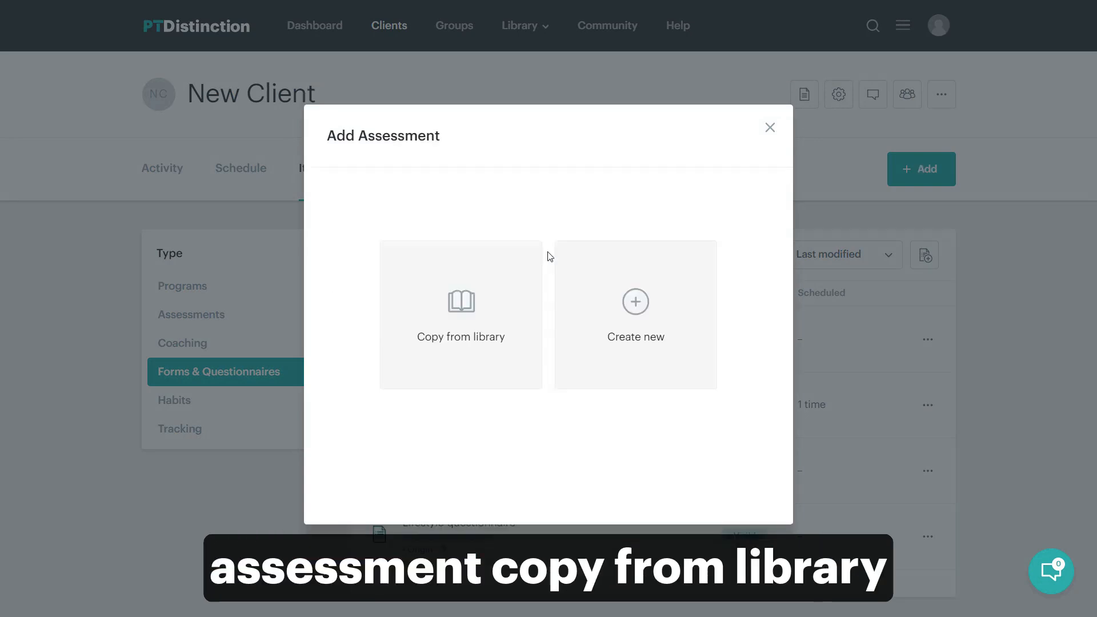
click(460, 315)
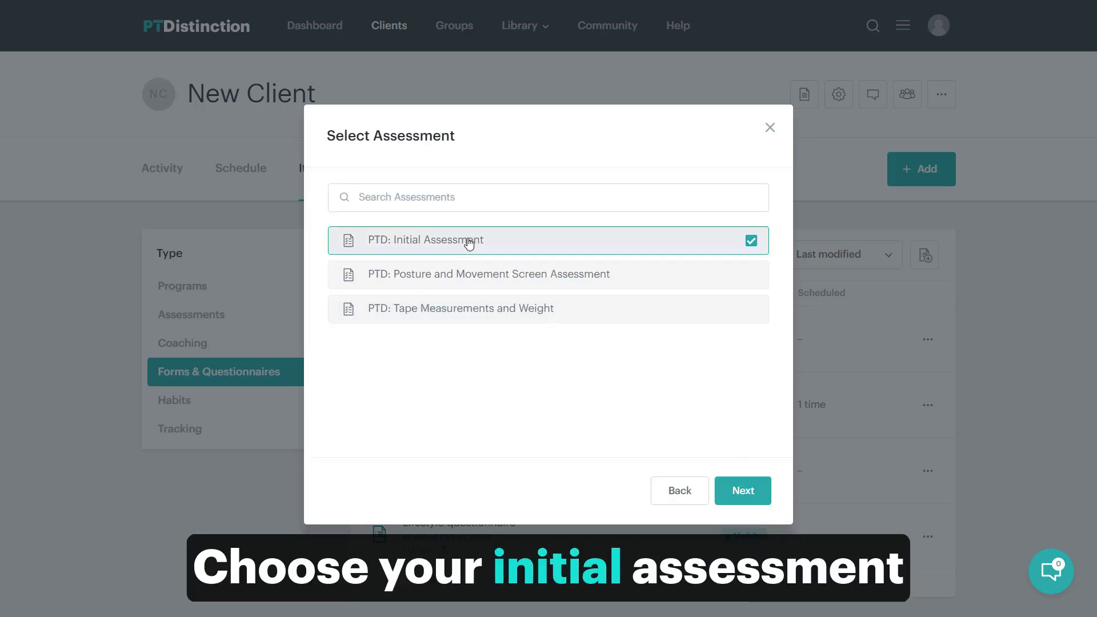
click(742, 491)
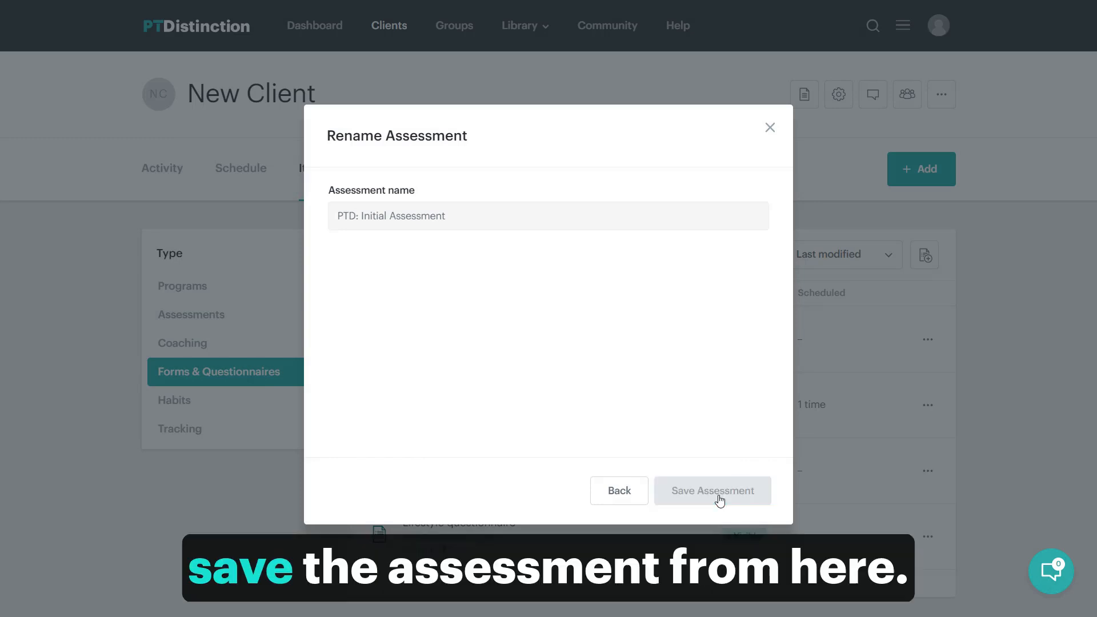
click(713, 491)
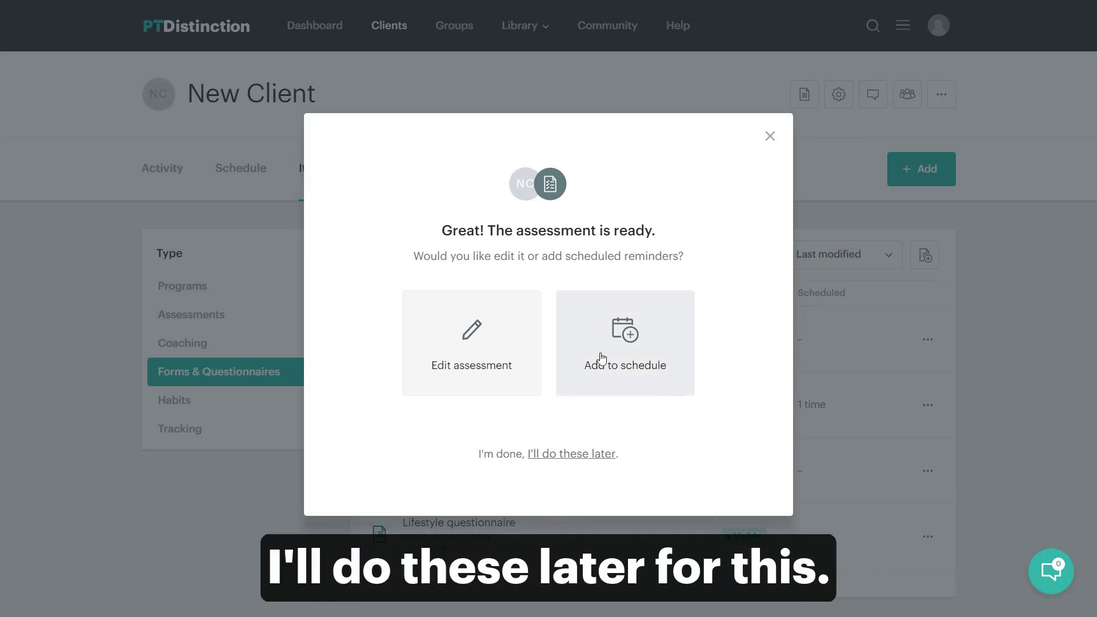
Schedule the assessment once for Monday 21 Oct 2024 at 09:00.
click(571, 453)
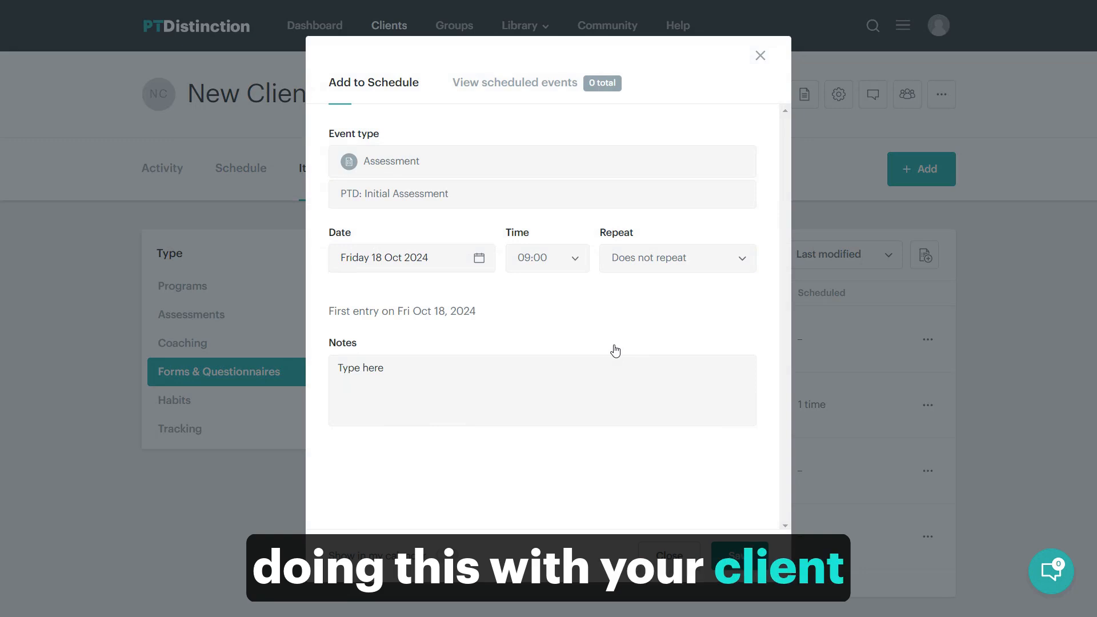
click(411, 258)
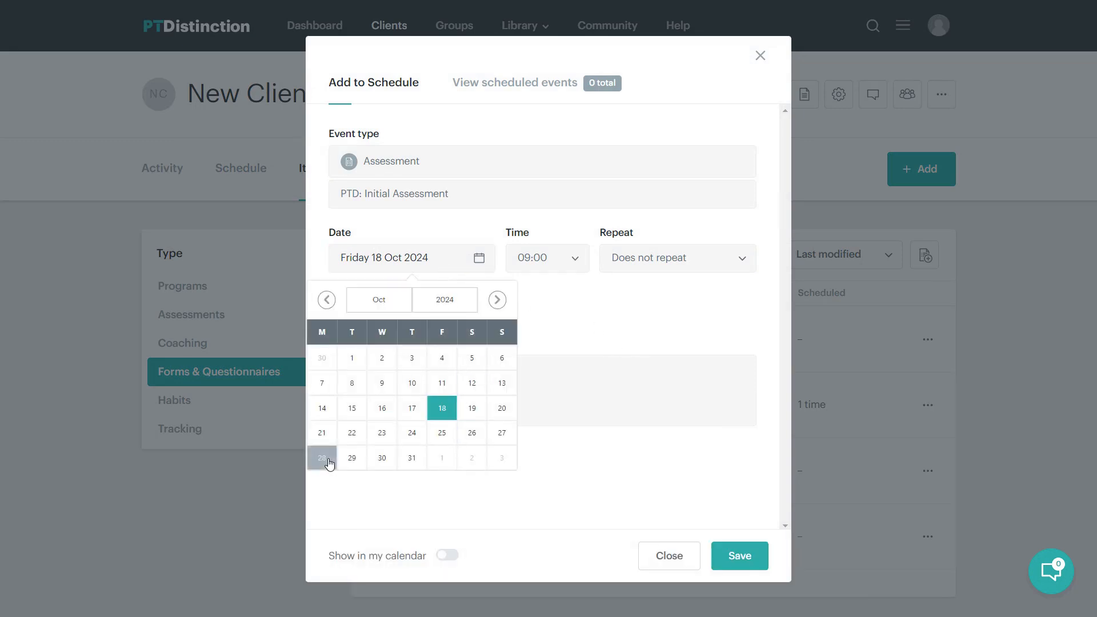
click(739, 555)
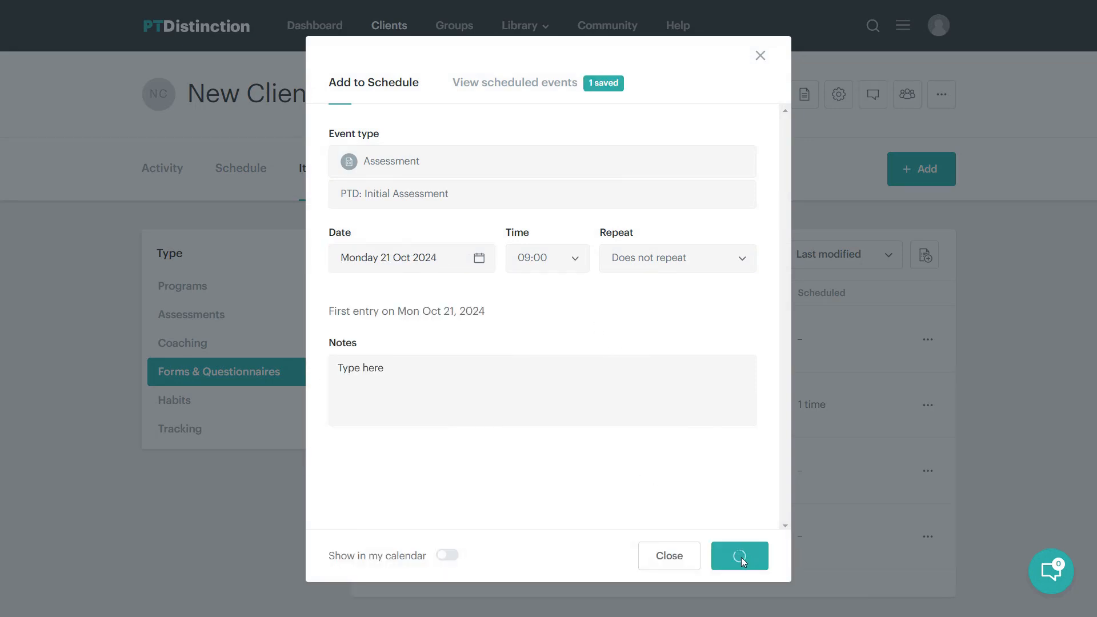
click(739, 556)
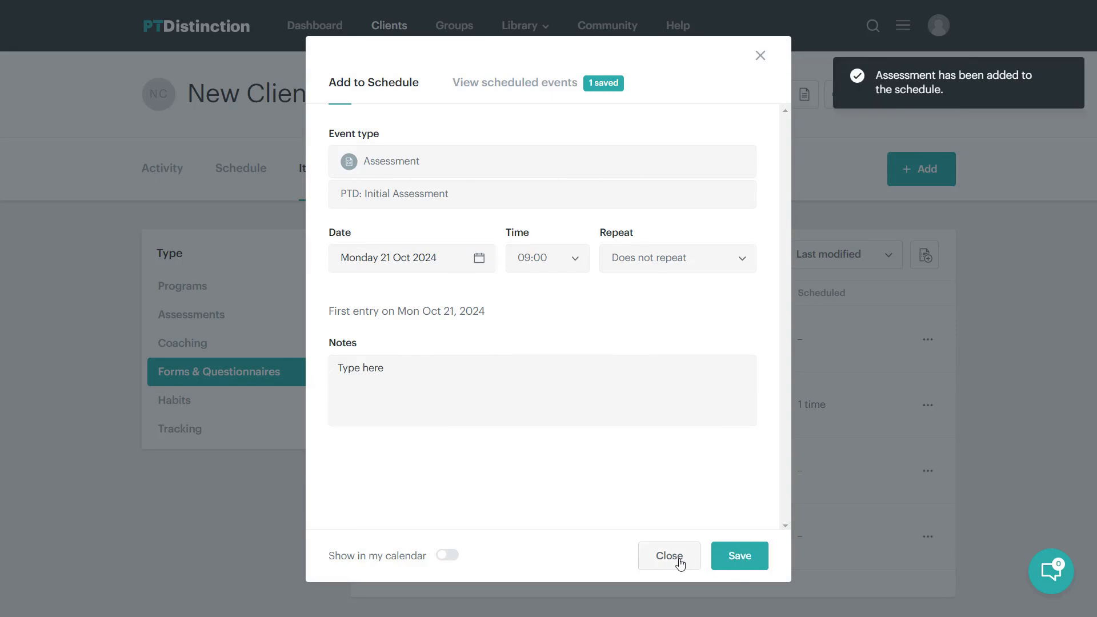
click(669, 555)
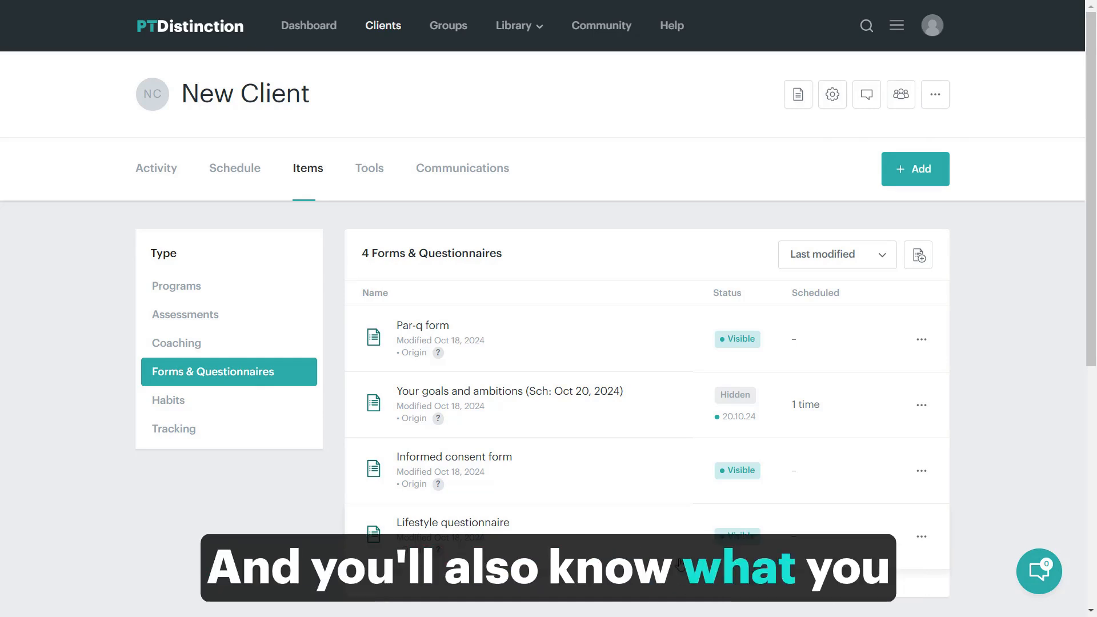
mouse_move(645, 242)
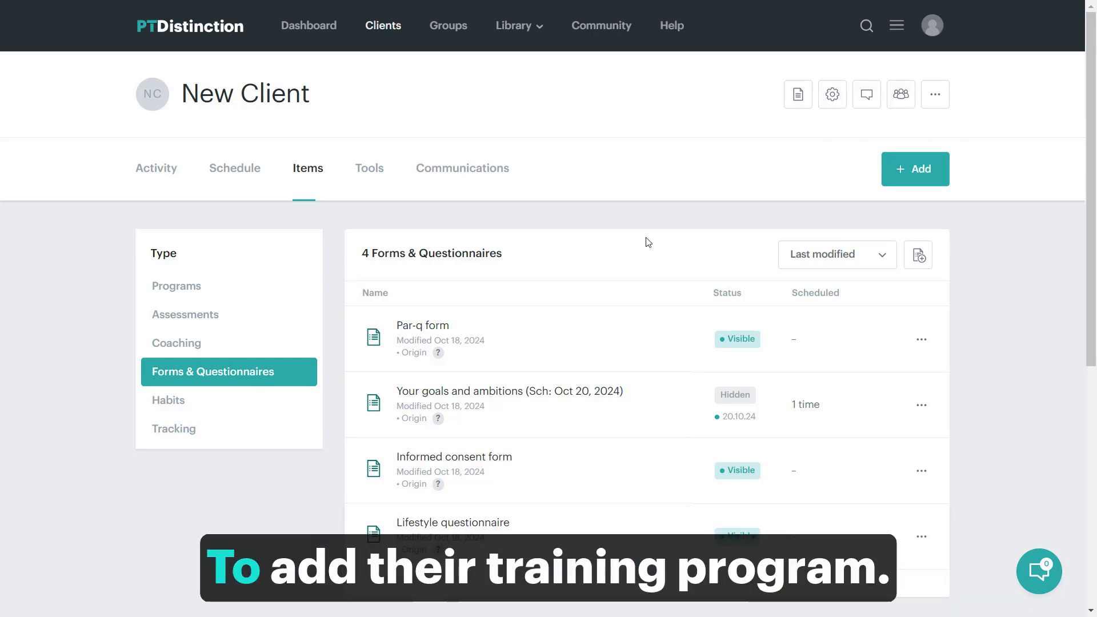
click(915, 169)
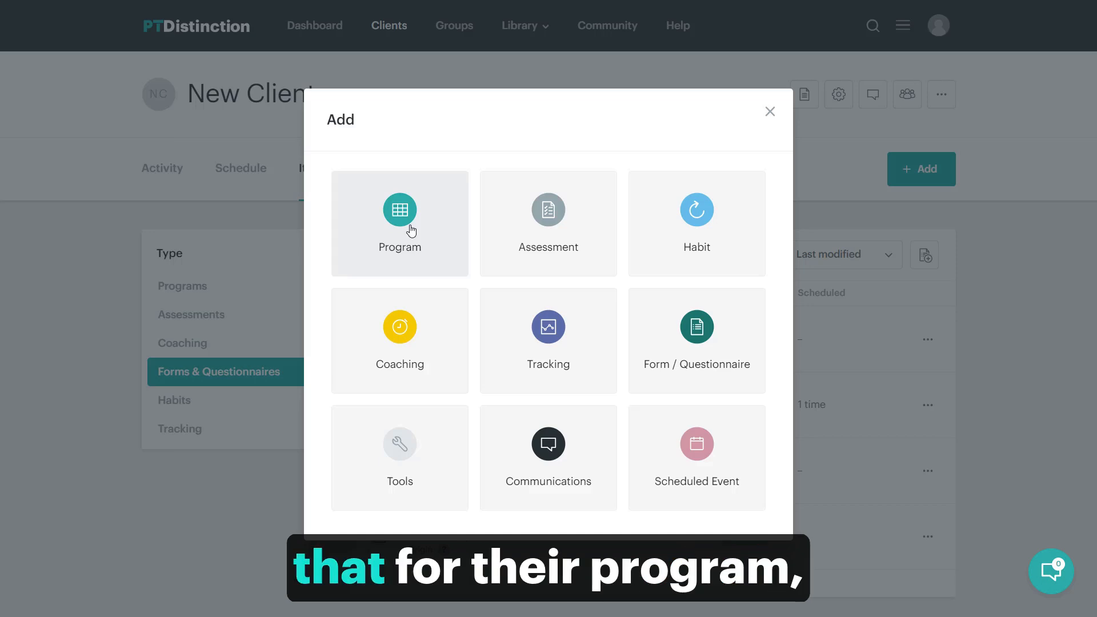
click(770, 112)
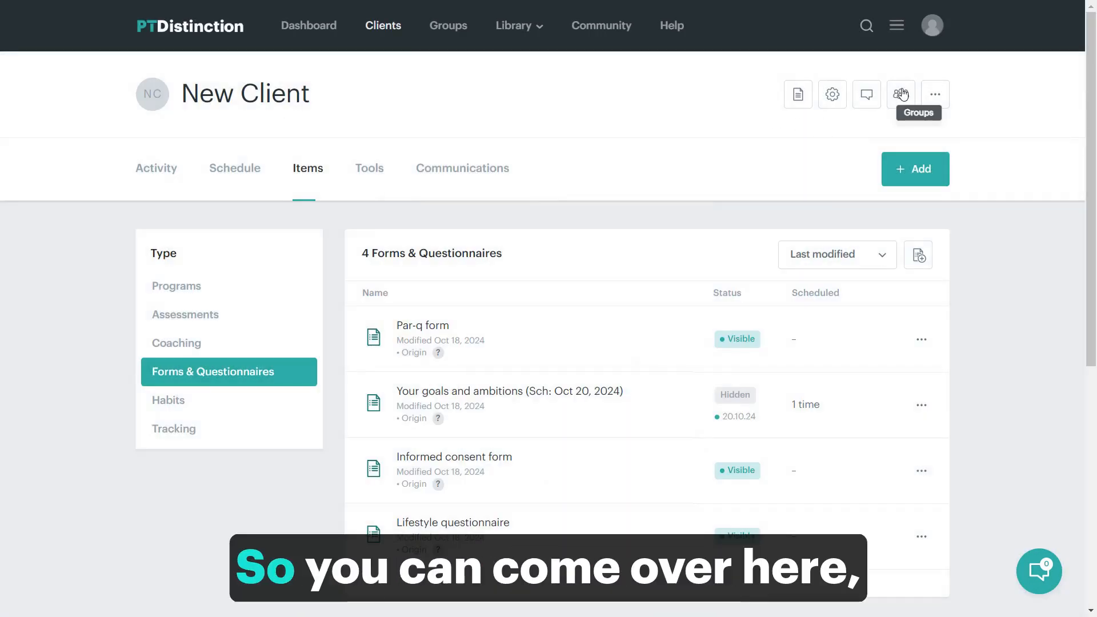
Add the client to the Drink at least 2 litres of water nutrition group, starting now.
click(900, 94)
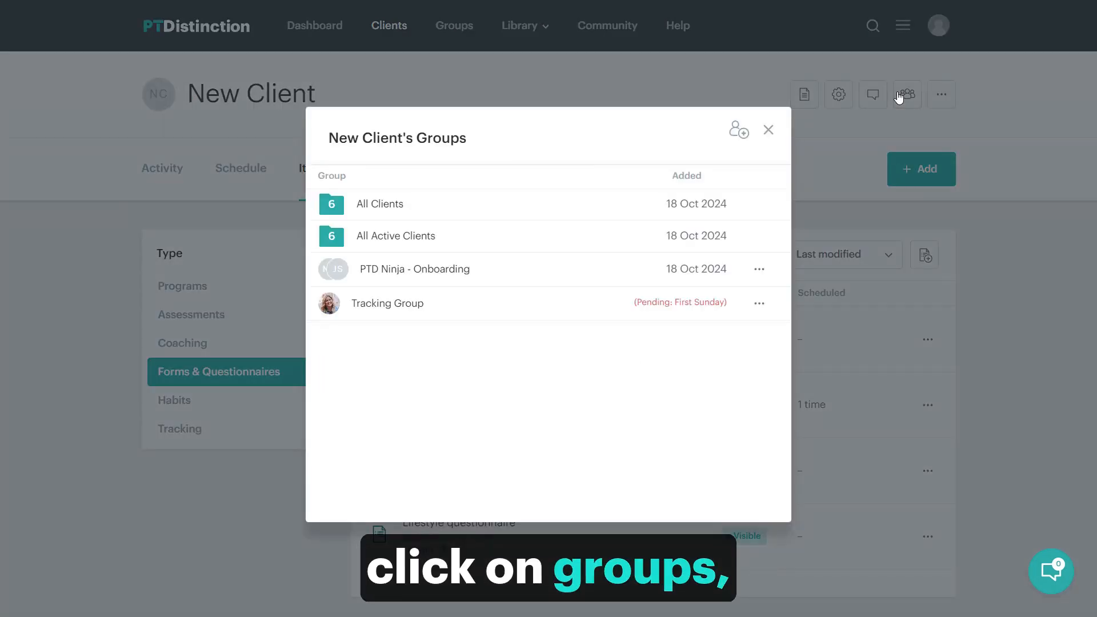
mouse_move(736, 132)
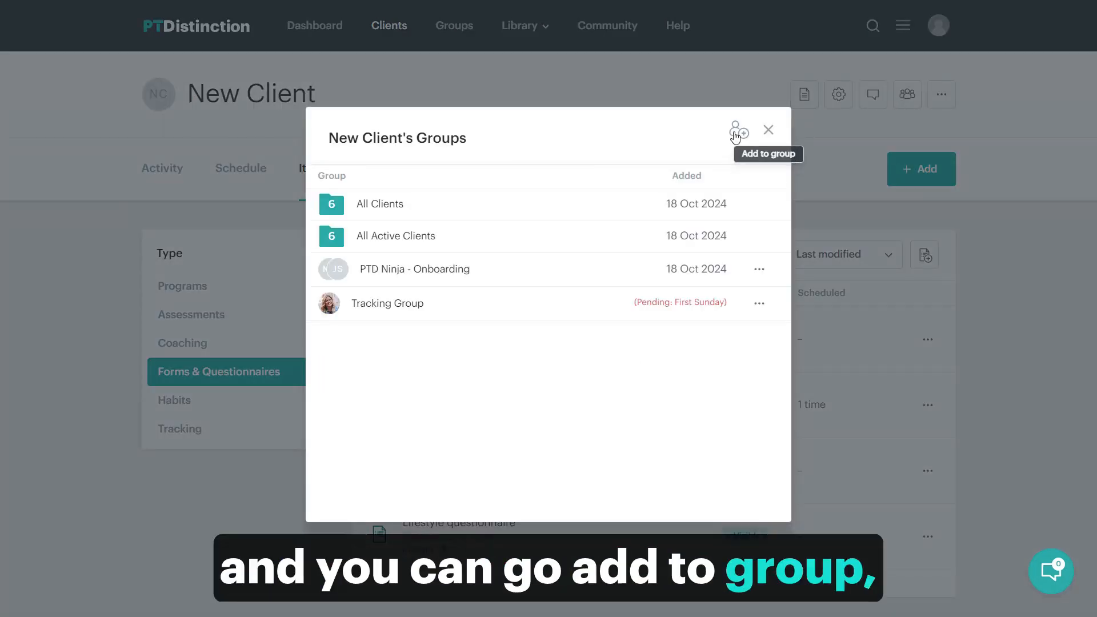
click(736, 128)
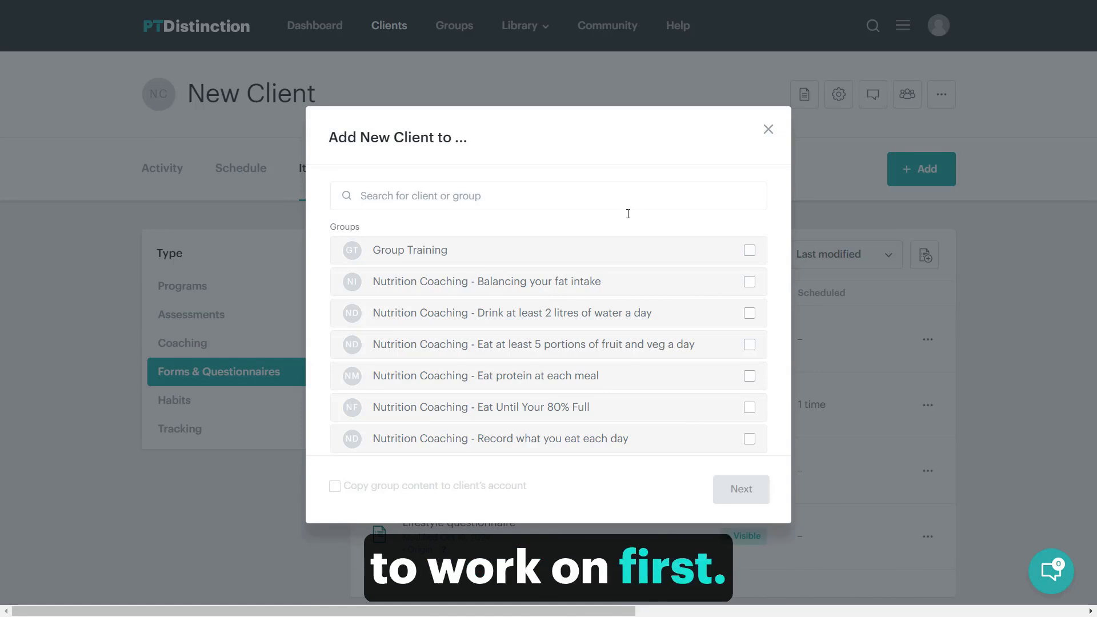
mouse_move(689, 279)
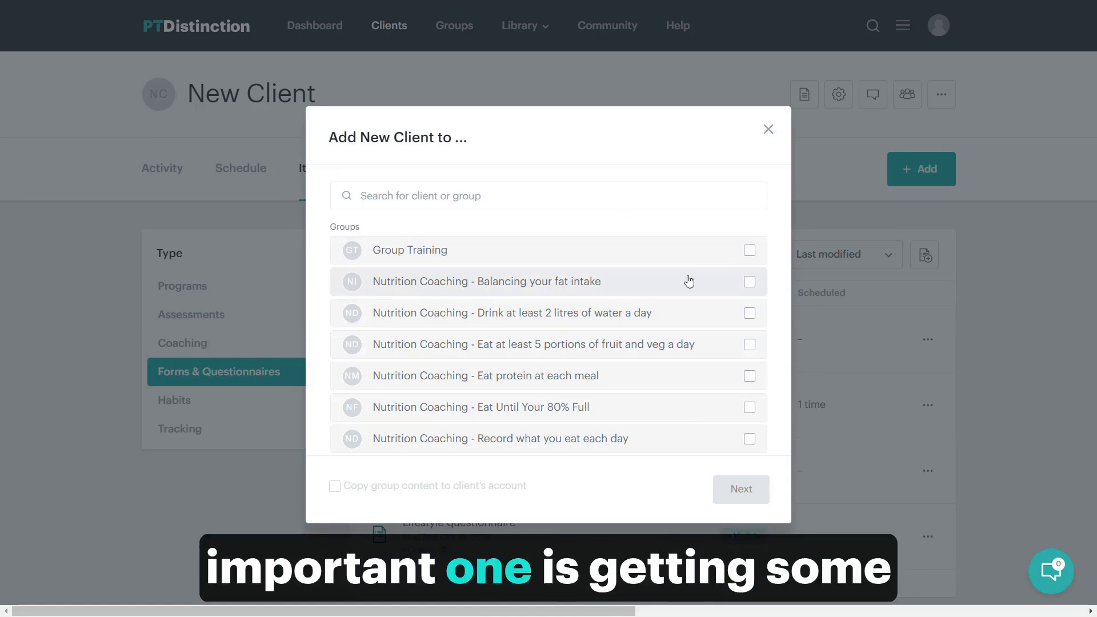
click(748, 313)
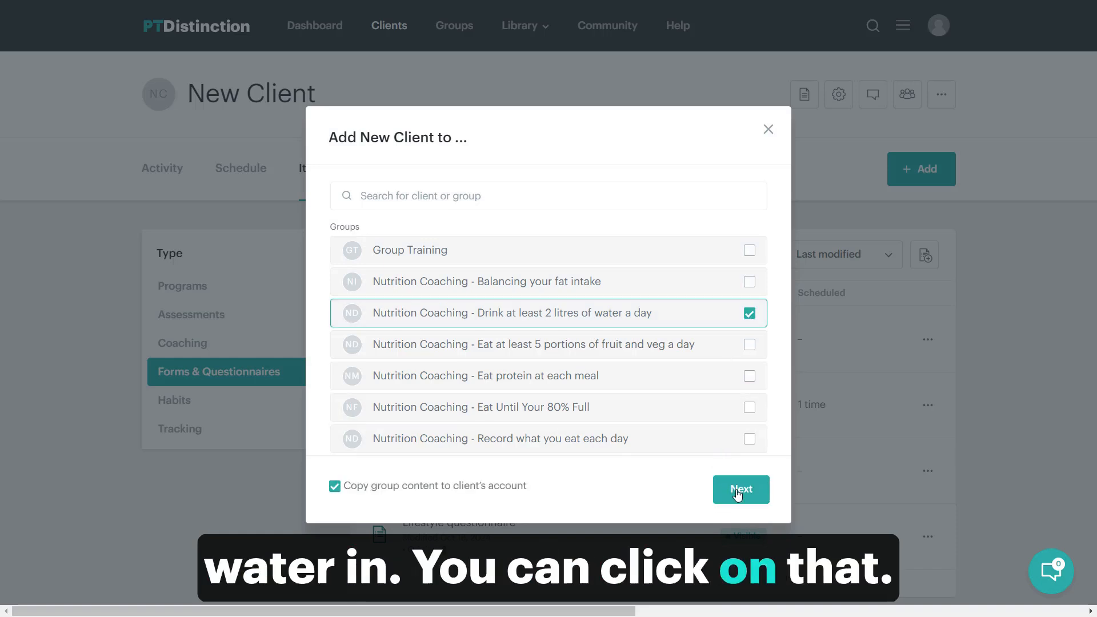
click(740, 489)
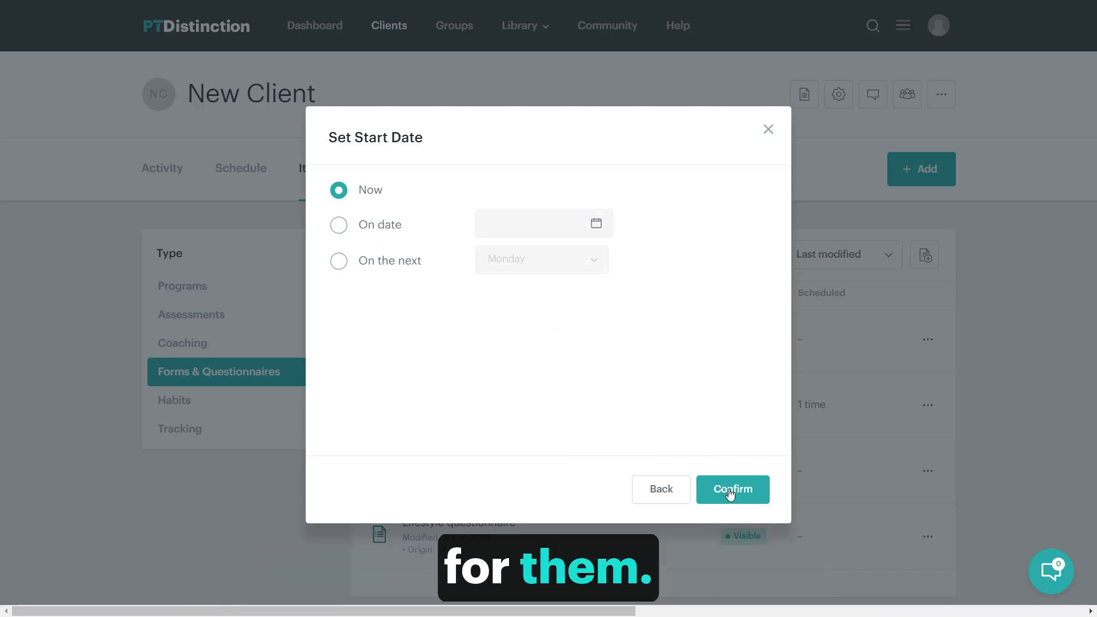
click(732, 489)
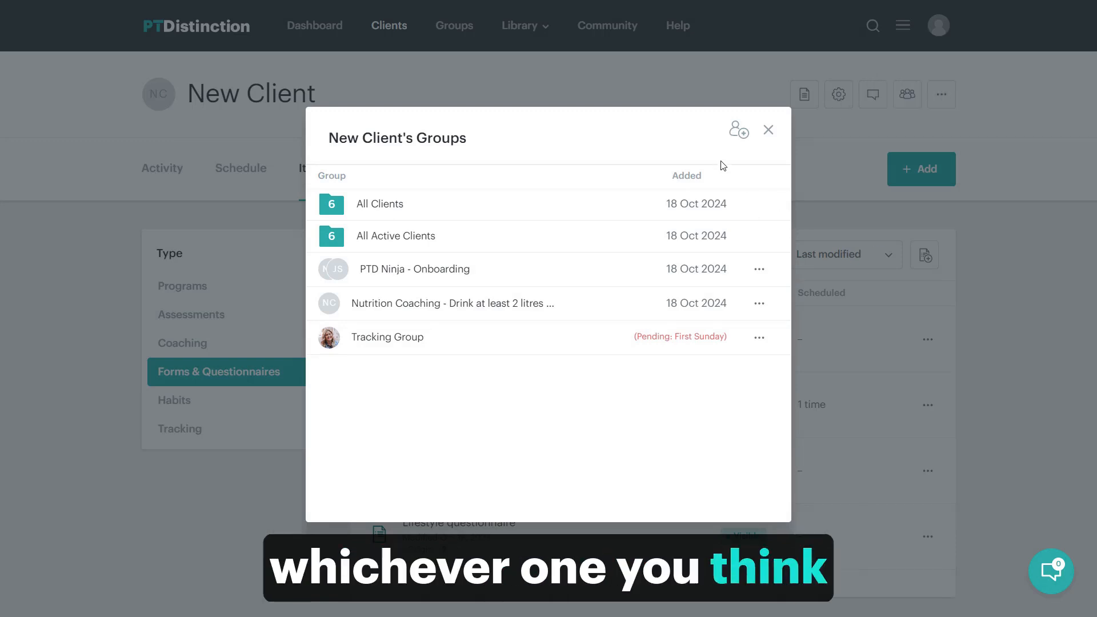
Reopen the group picker and close it without adding another group.
click(738, 129)
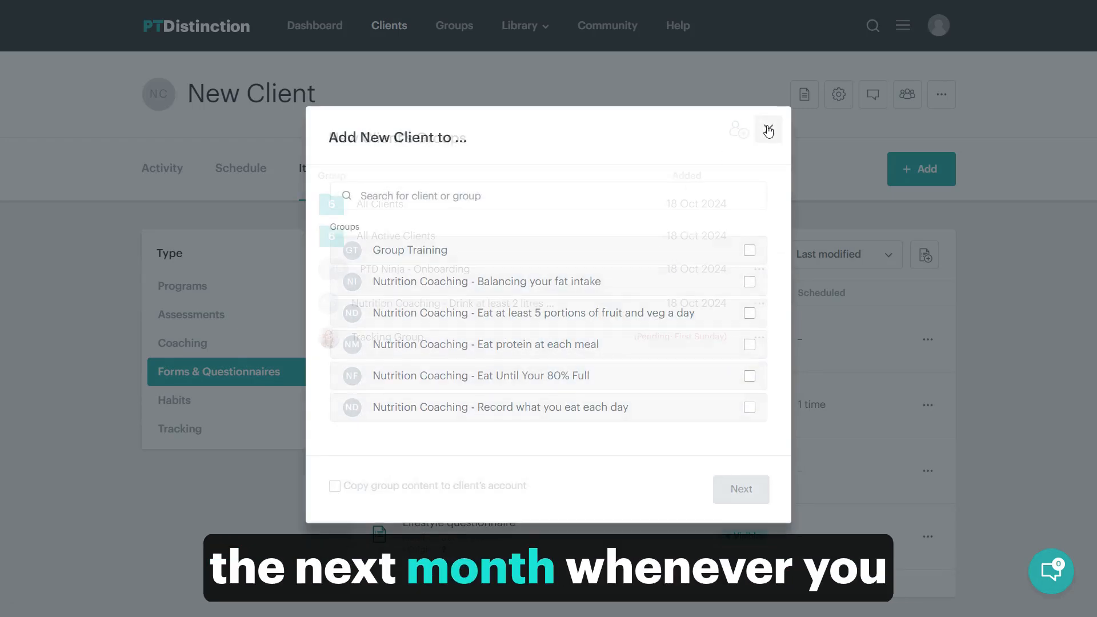
click(768, 131)
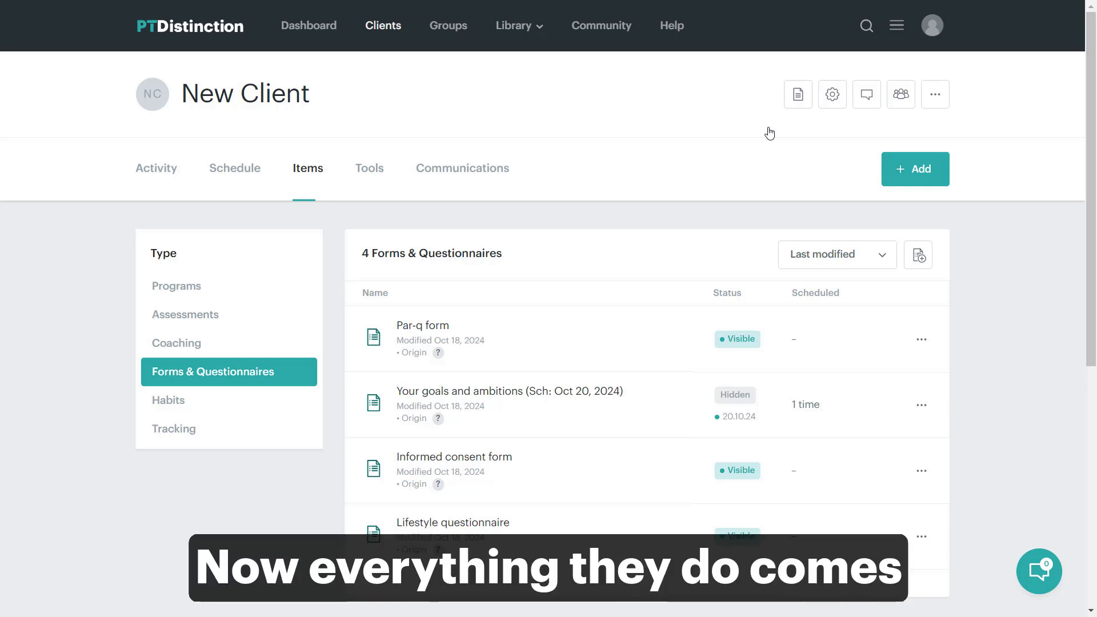
mouse_move(679, 85)
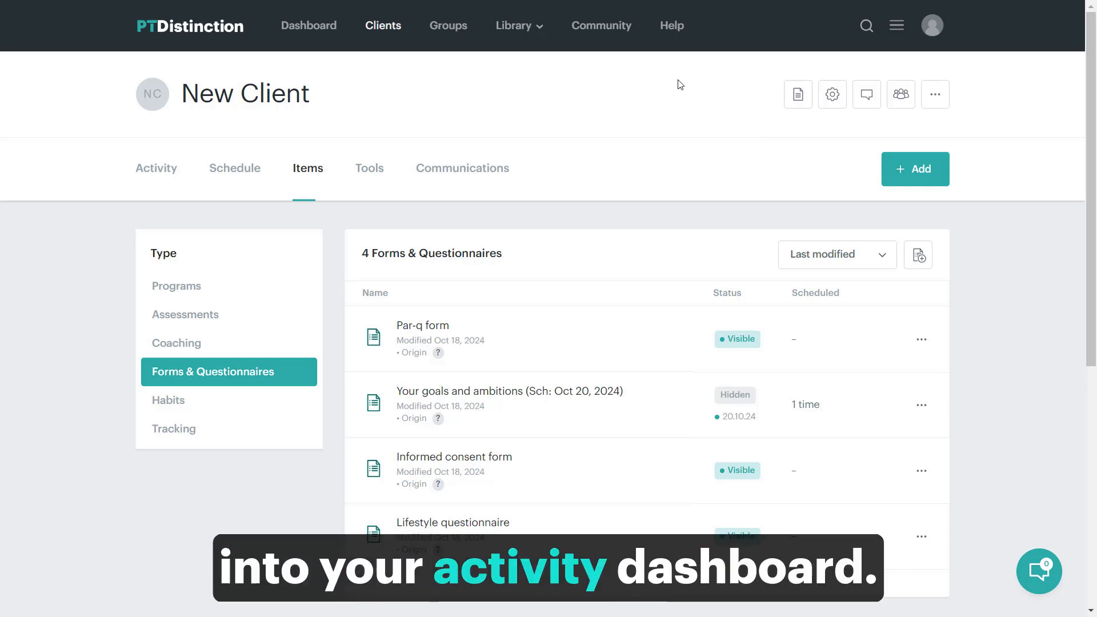
mouse_move(316, 44)
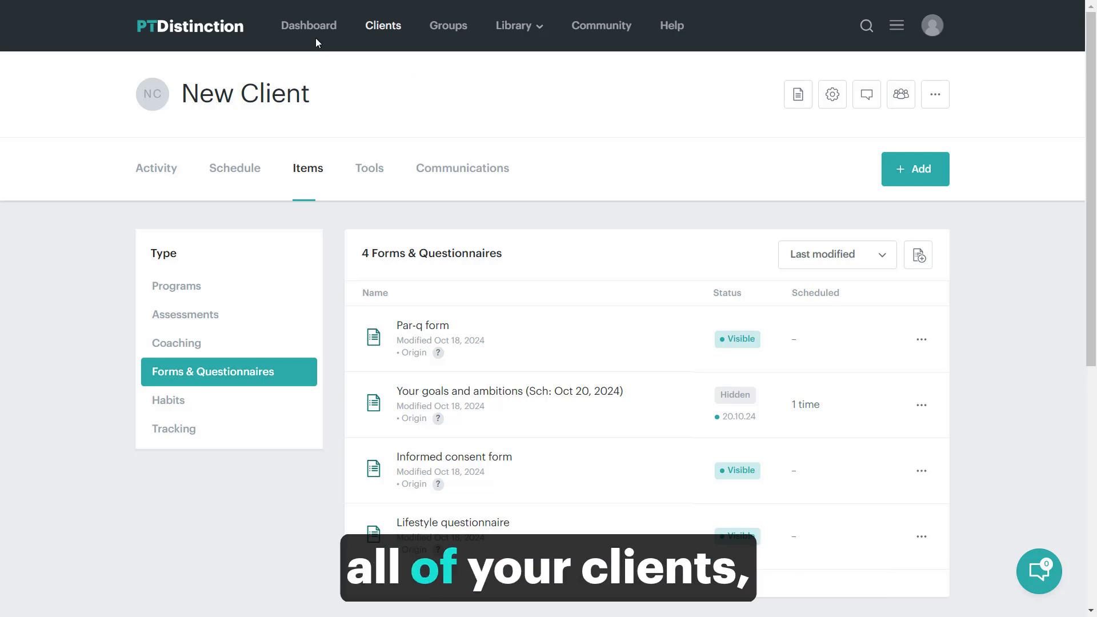
mouse_move(711, 102)
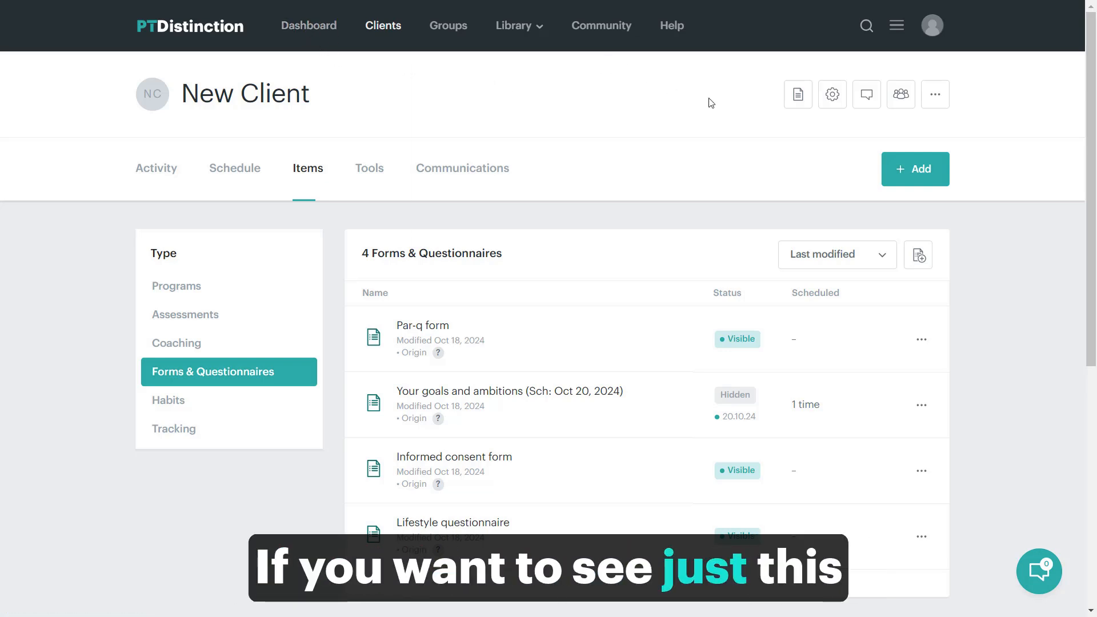
mouse_move(156, 173)
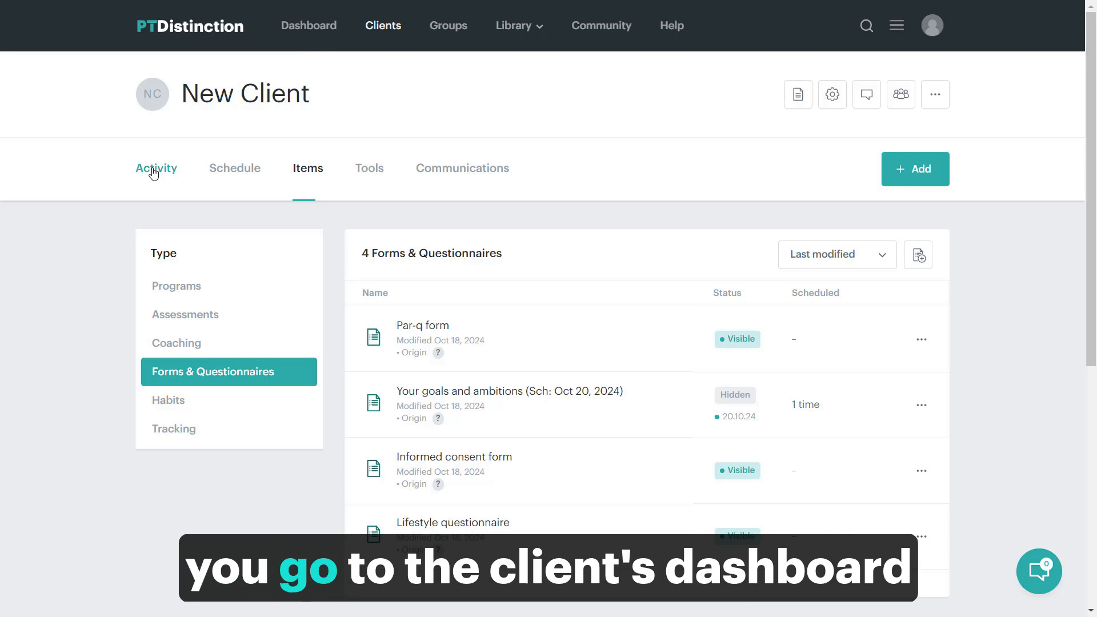
Show the client's Activity feed with no activity and 0% task completion.
click(156, 168)
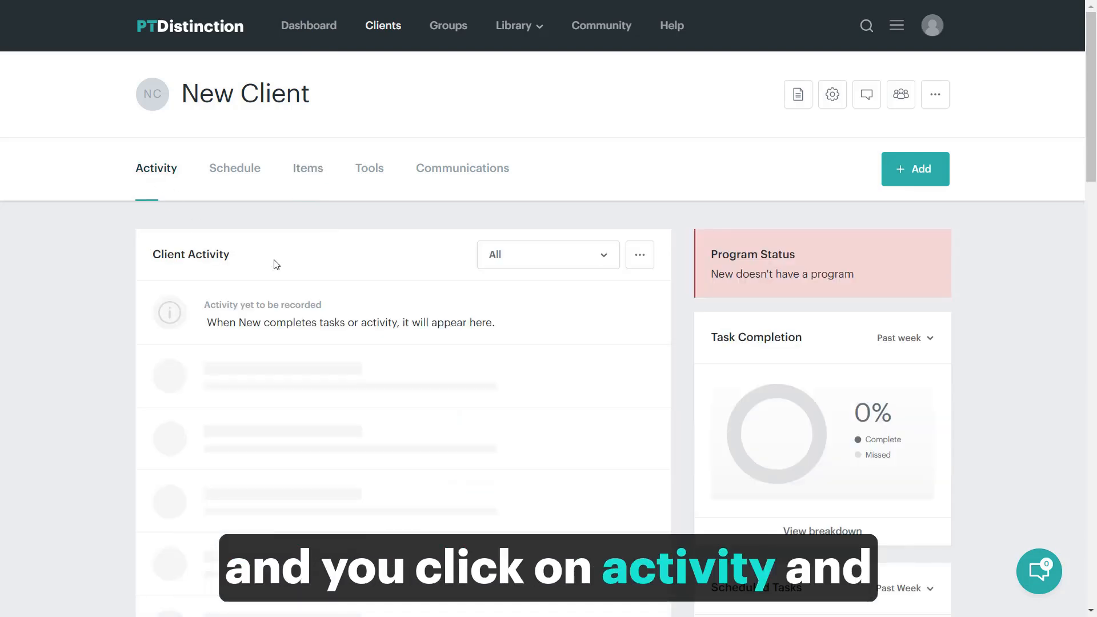
scroll(down, 3)
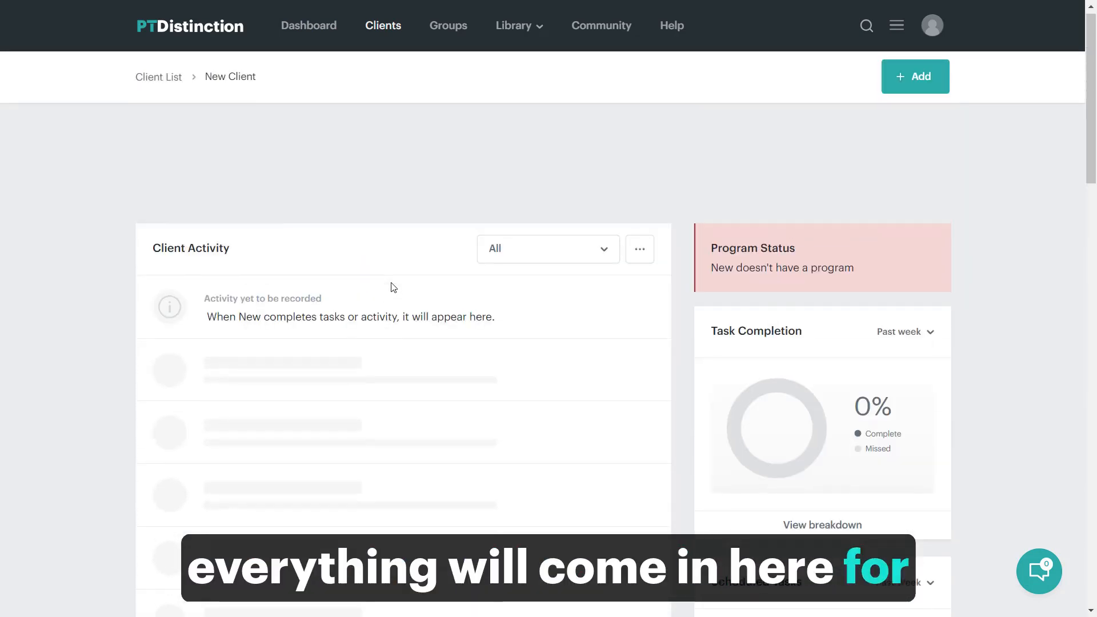